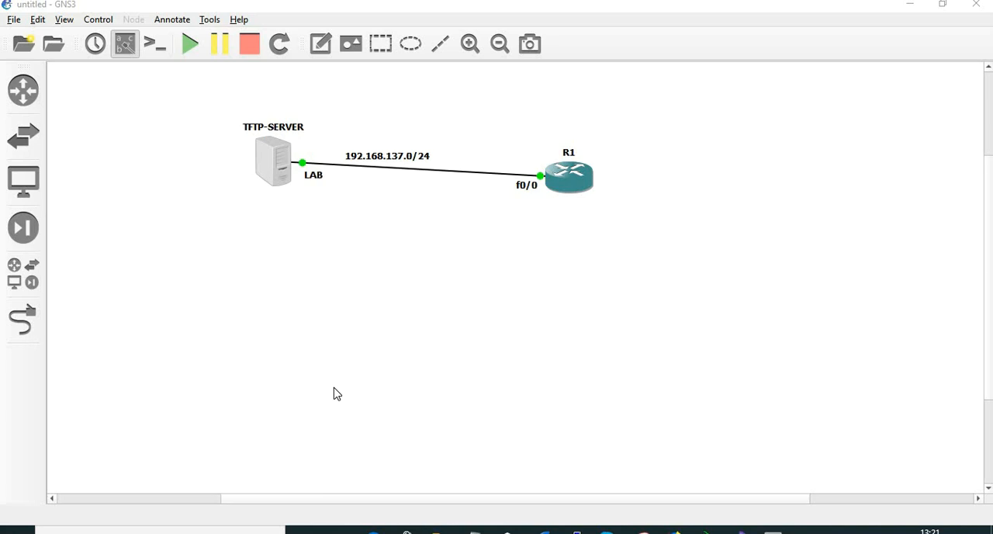
pyautogui.moveTo(318, 177)
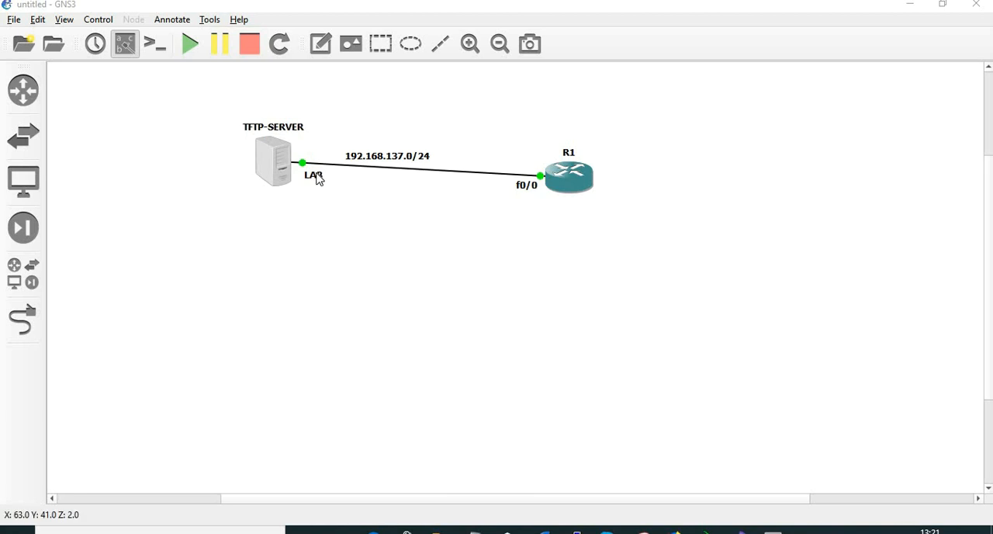
pyautogui.moveTo(346, 232)
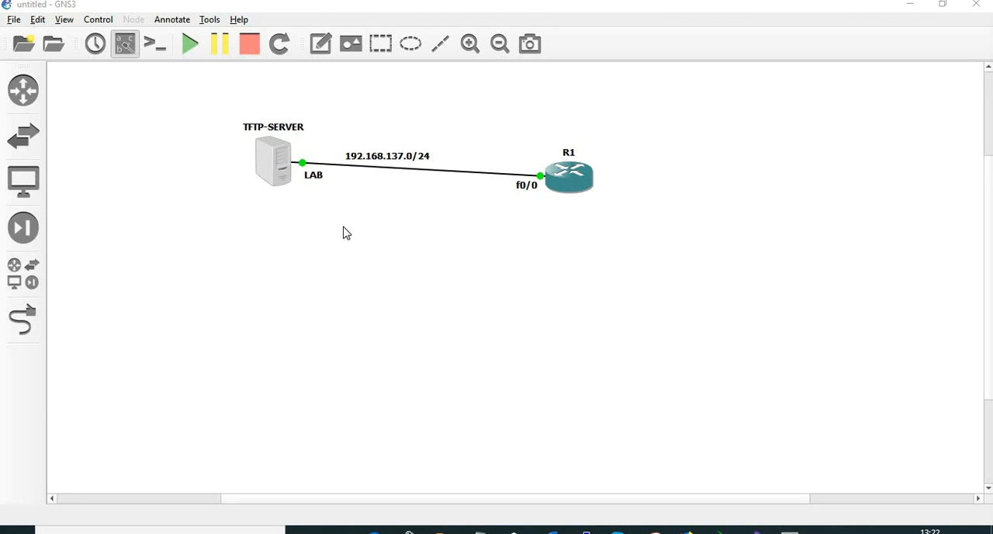
pyautogui.moveTo(629, 313)
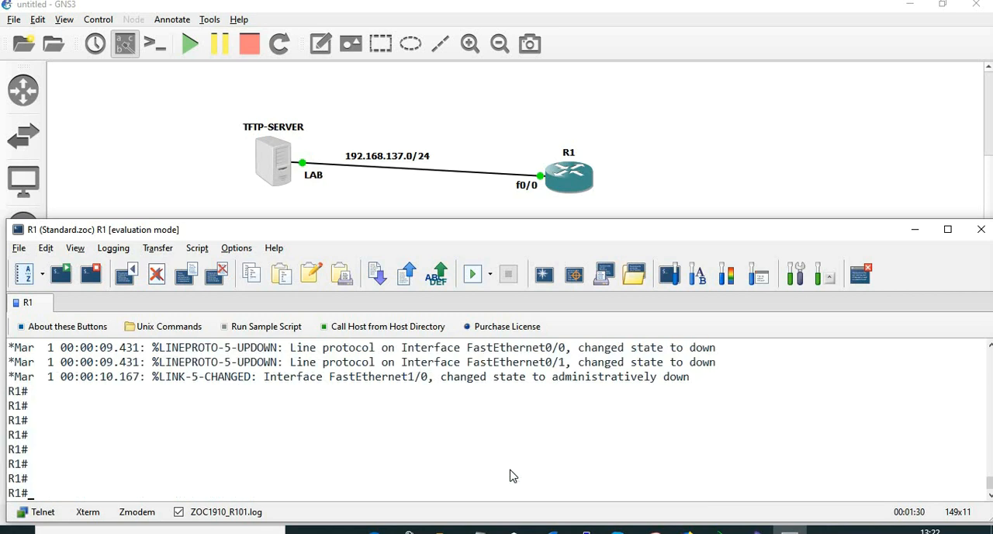
# - Run show ip int brief on R1 to list its unassigned, administratively down interfaces
pyautogui.write('show ip in tbrief')
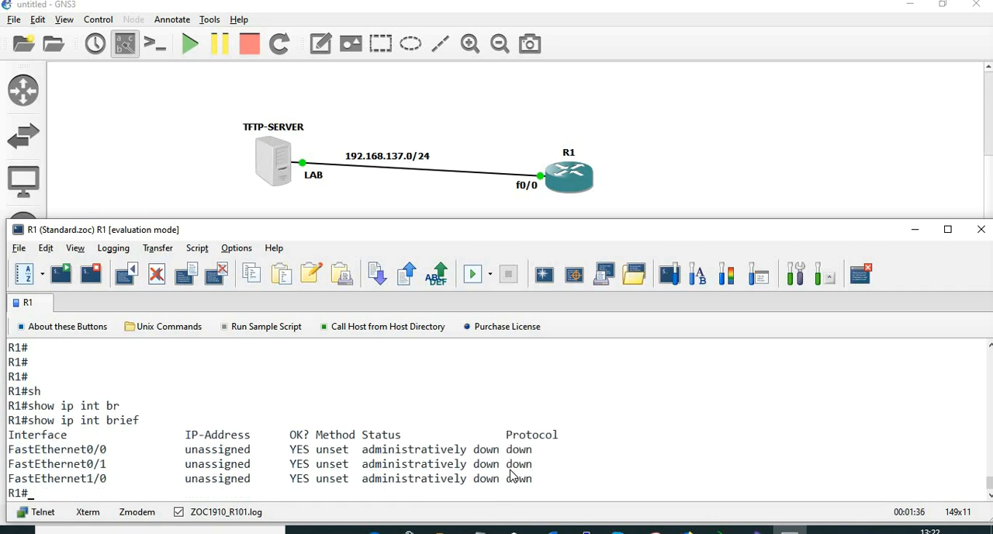
pyautogui.moveTo(528, 203)
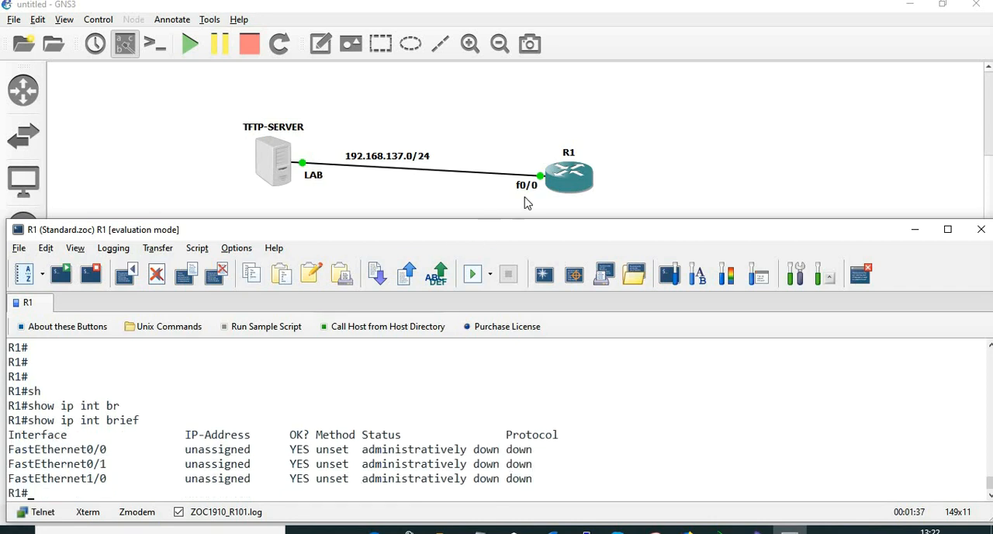
pyautogui.moveTo(658, 188)
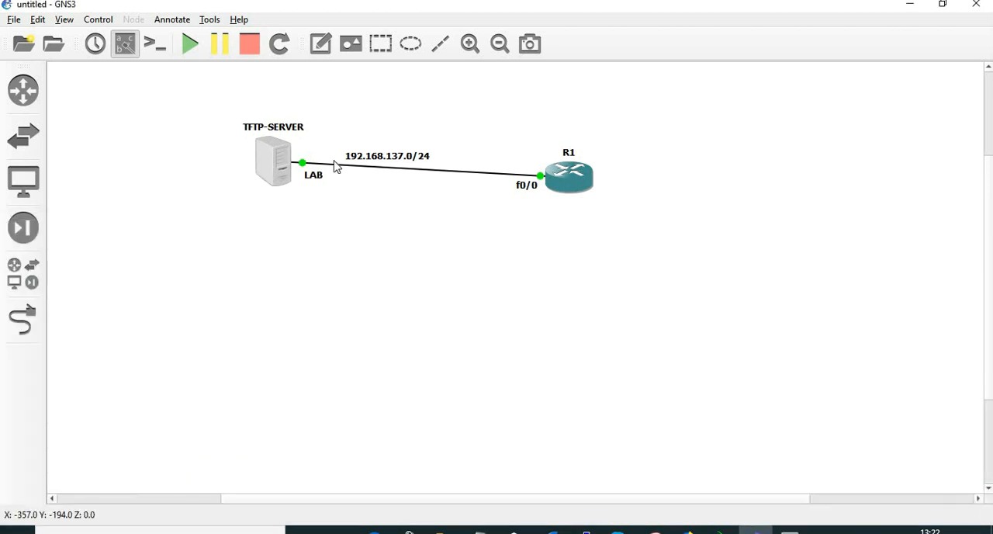
pyautogui.moveTo(251, 223)
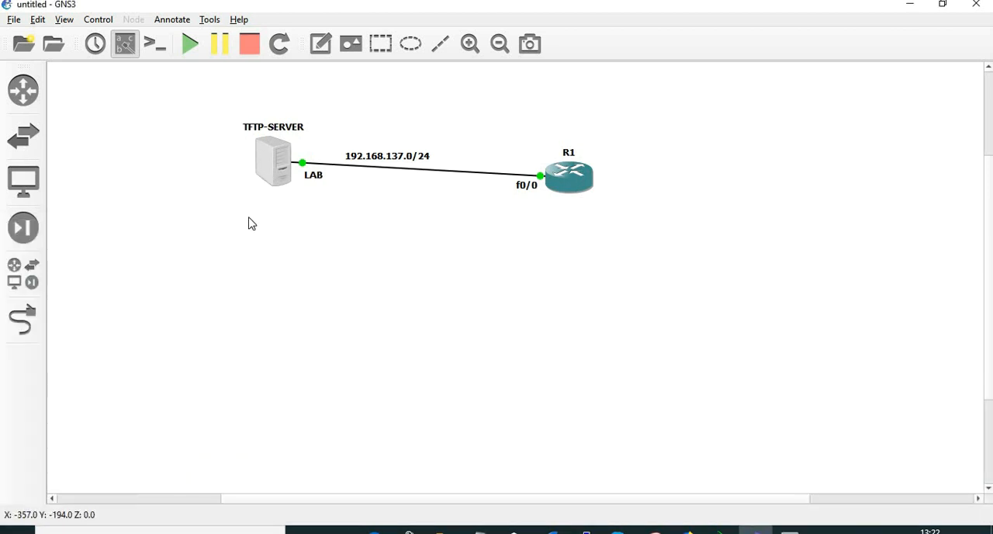
pyautogui.moveTo(455, 232)
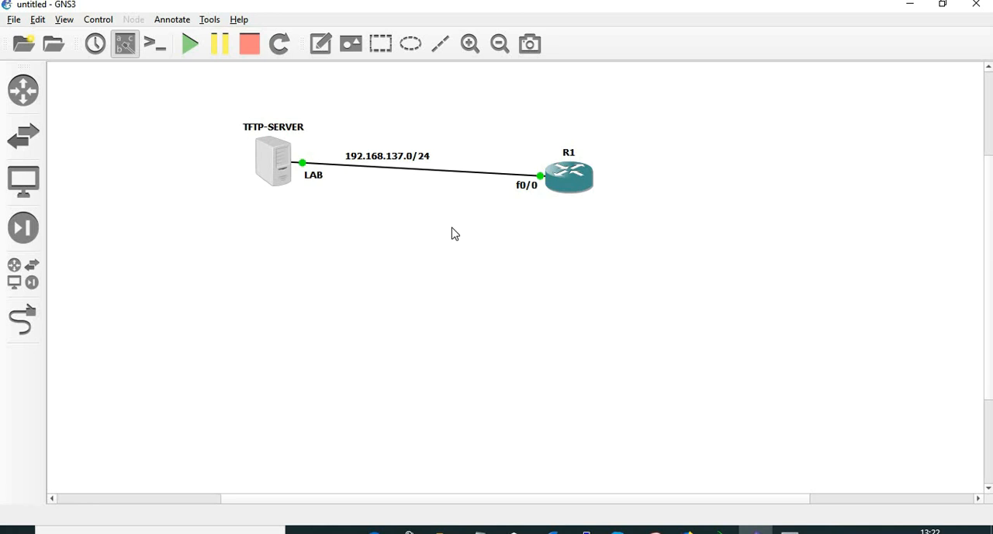
pyautogui.moveTo(528, 288)
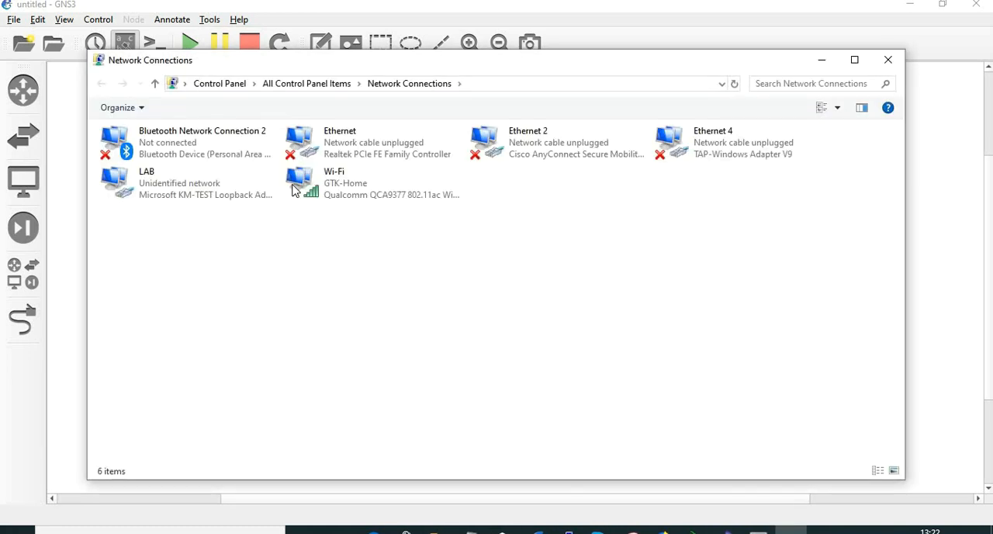
# - Confirm the LAB adapter's IPv4 address 192.168.137.1 mask 255.255.255.0 and accept the settings
pyautogui.click(186, 184)
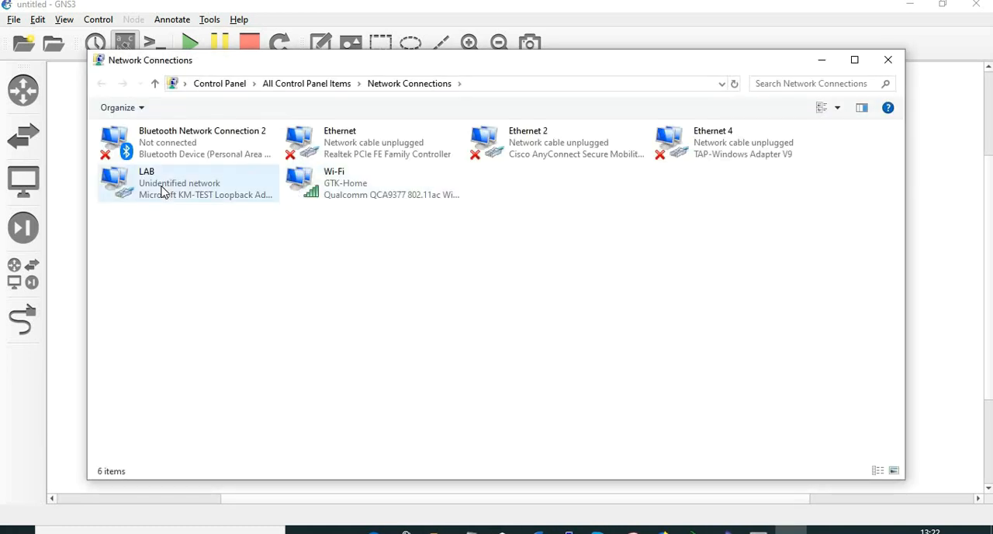
pyautogui.doubleClick(146, 183)
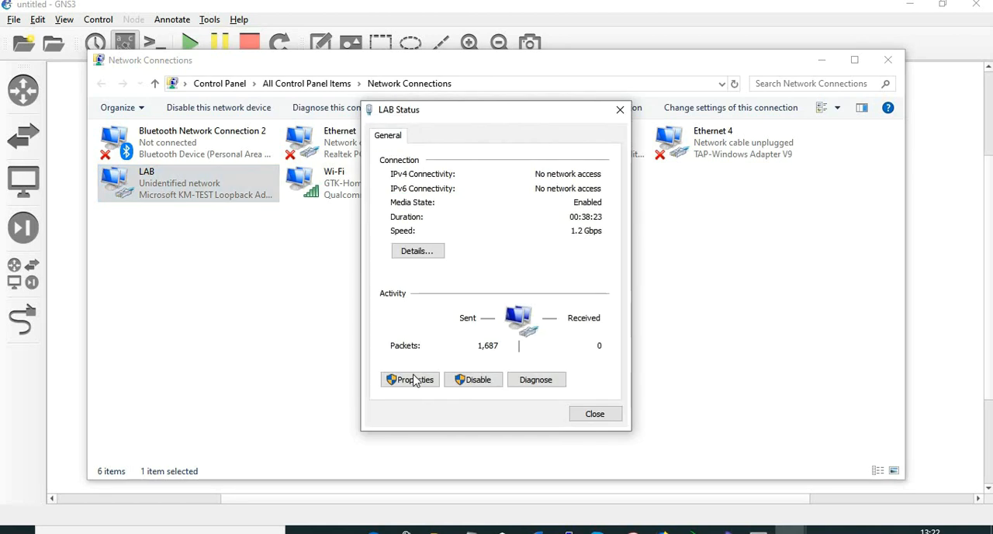
pyautogui.click(410, 379)
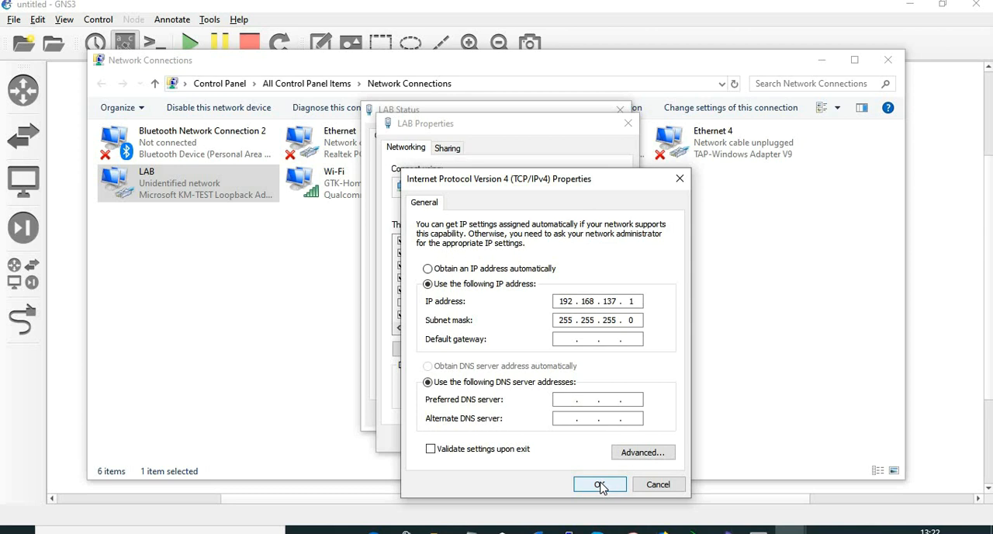
pyautogui.click(599, 485)
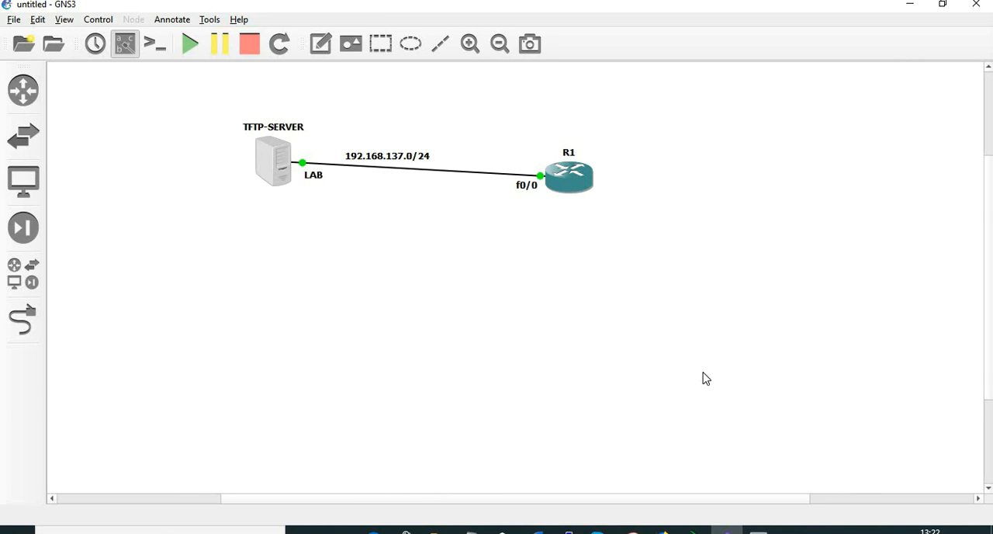
pyautogui.moveTo(717, 522)
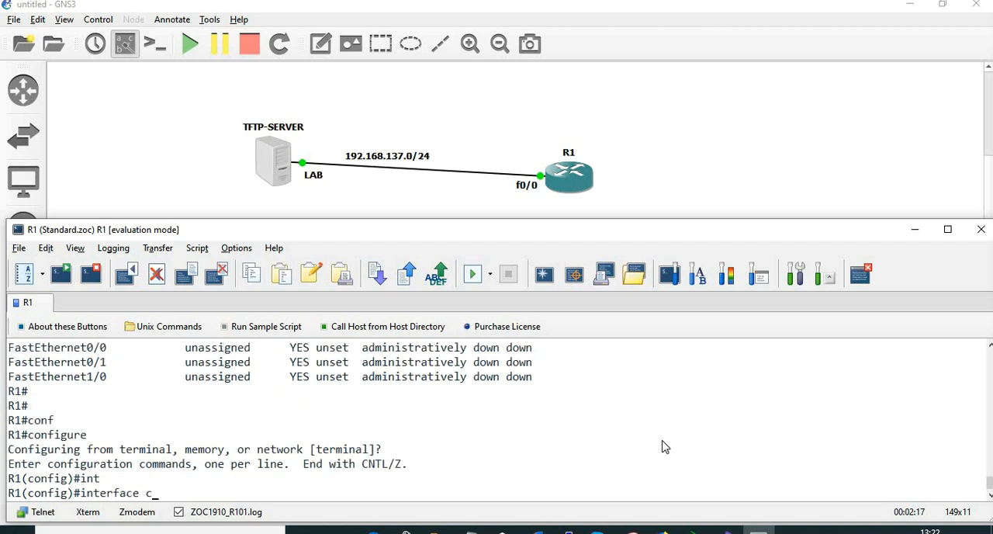
# - Assign 192.168.137.10 255.255.255.0 to R1's FastEthernet0/0 in configure terminal and end configuration
pyautogui.write('p address')
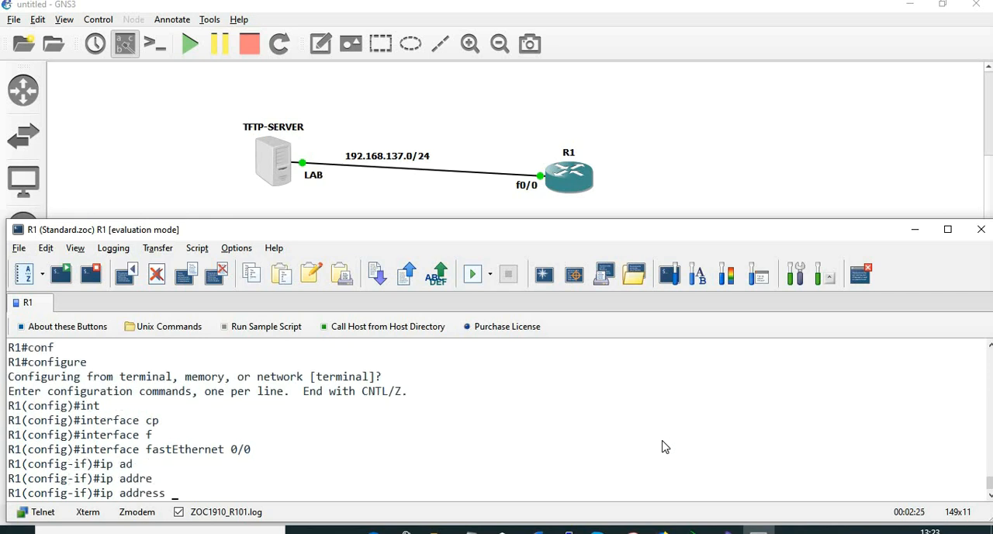
pyautogui.write('192.168.137')
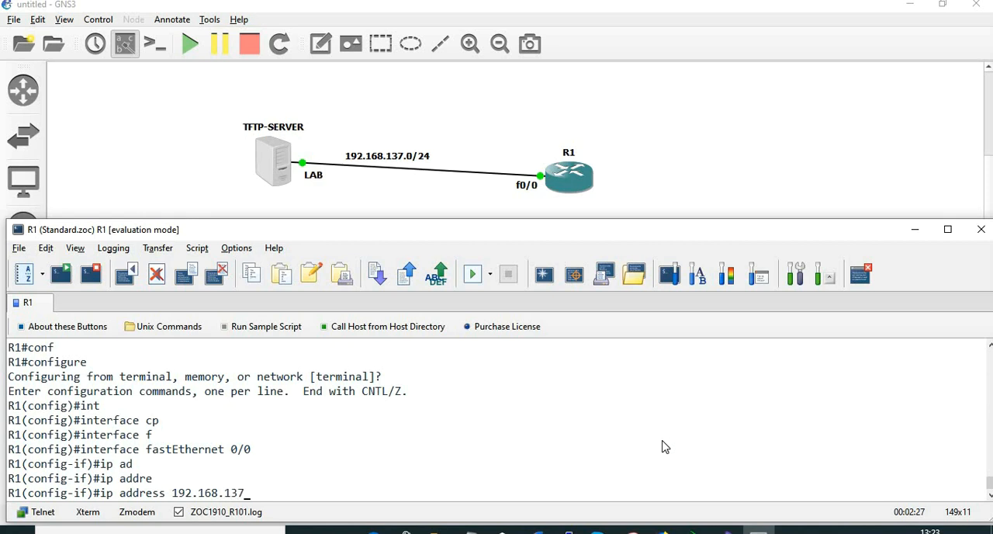
pyautogui.write('10 255.255.255.0')
pyautogui.write('end')
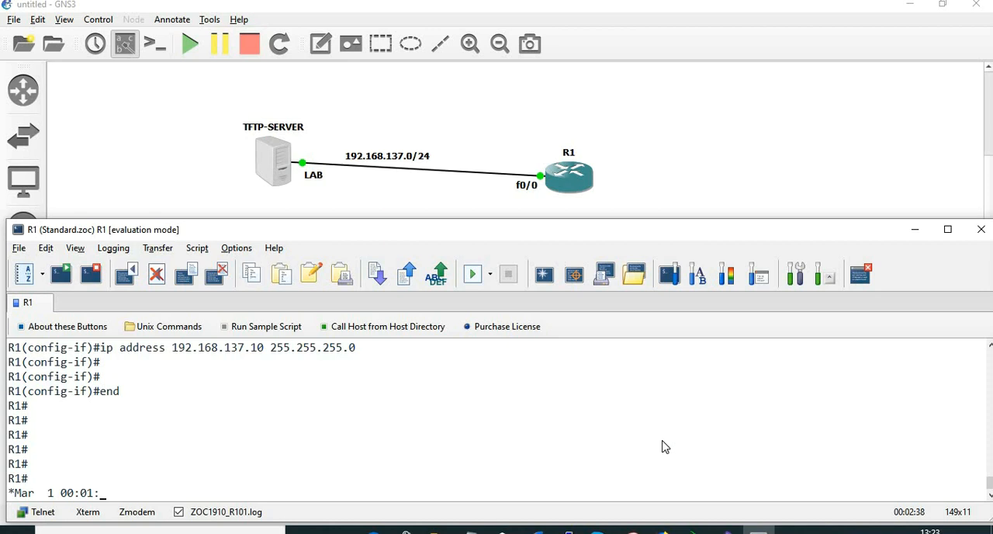
pyautogui.write('configure')
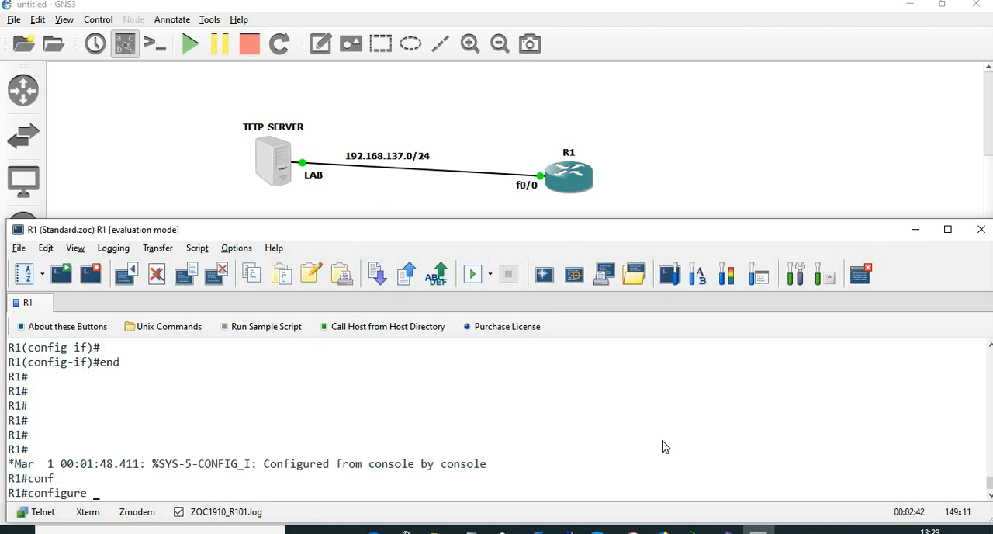
pyautogui.write('terminal')
pyautogui.write('interface fastEthernet 0/0')
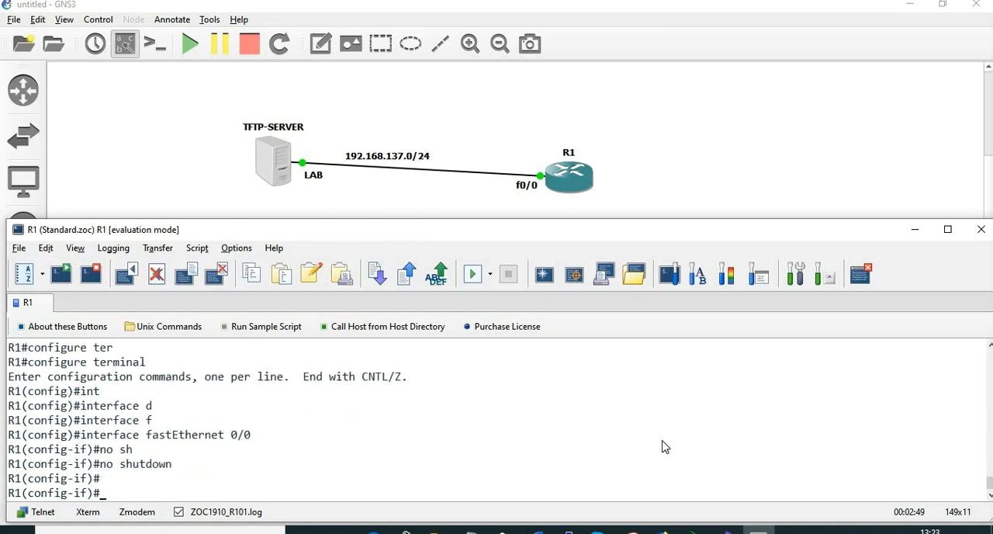
pyautogui.write('ednd')
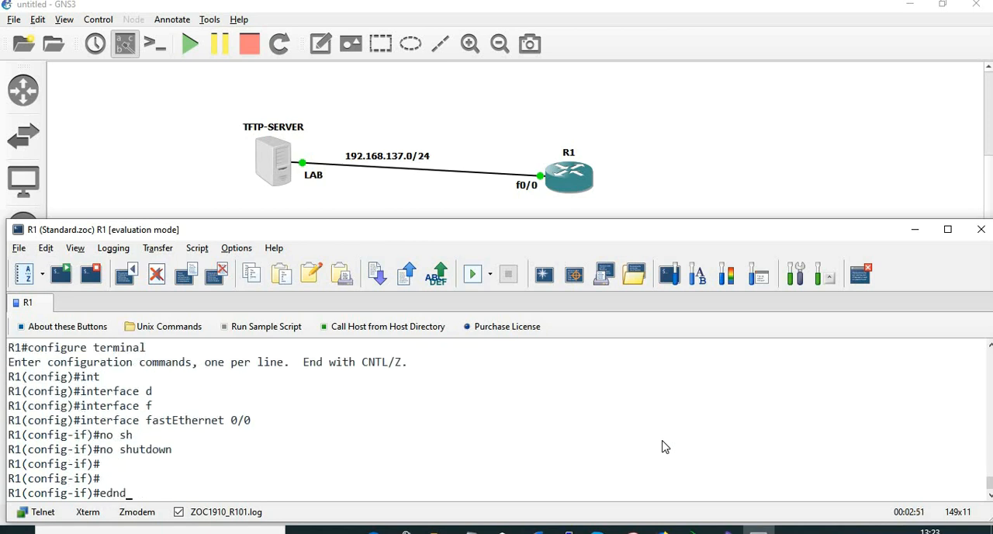
pyautogui.press('Return')
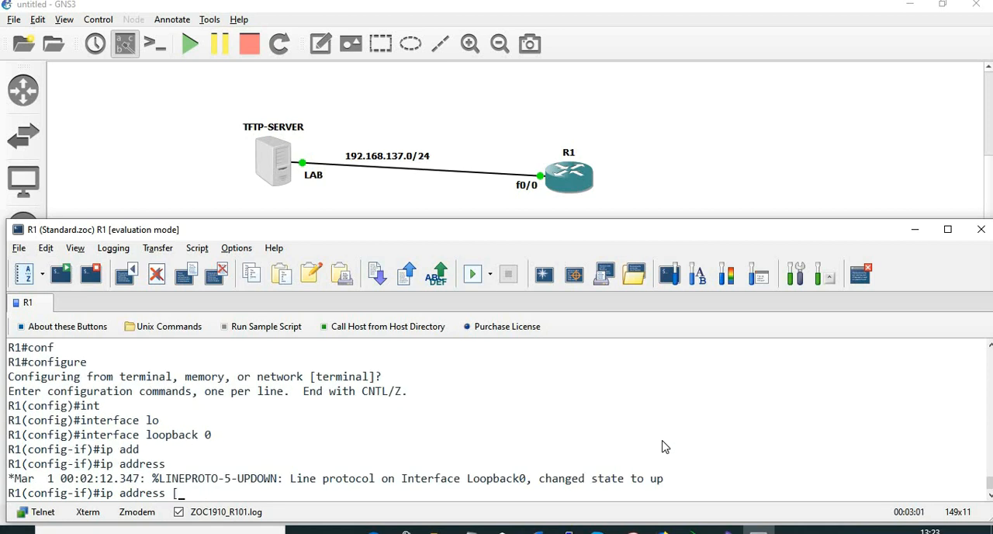
# - Give Loopback0 the address 1.1.1.1 255.255.255.255
pyautogui.write('1.1.1.1 25')
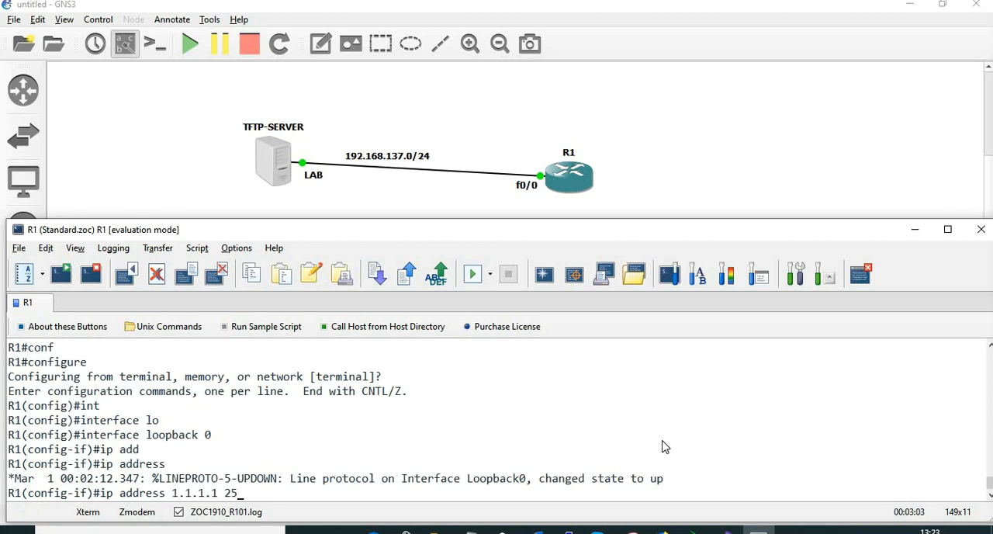
pyautogui.write('5.2555.')
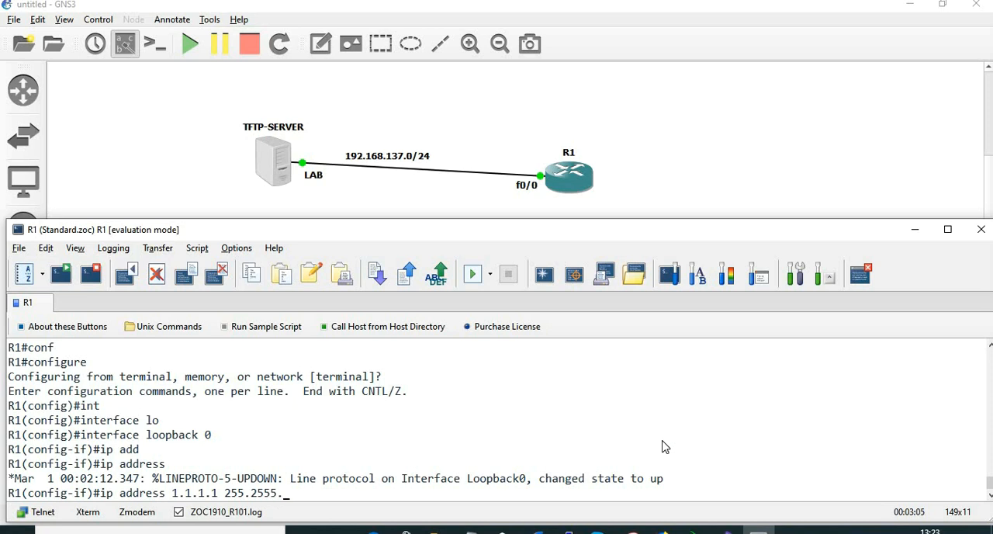
pyautogui.write('55.255.25')
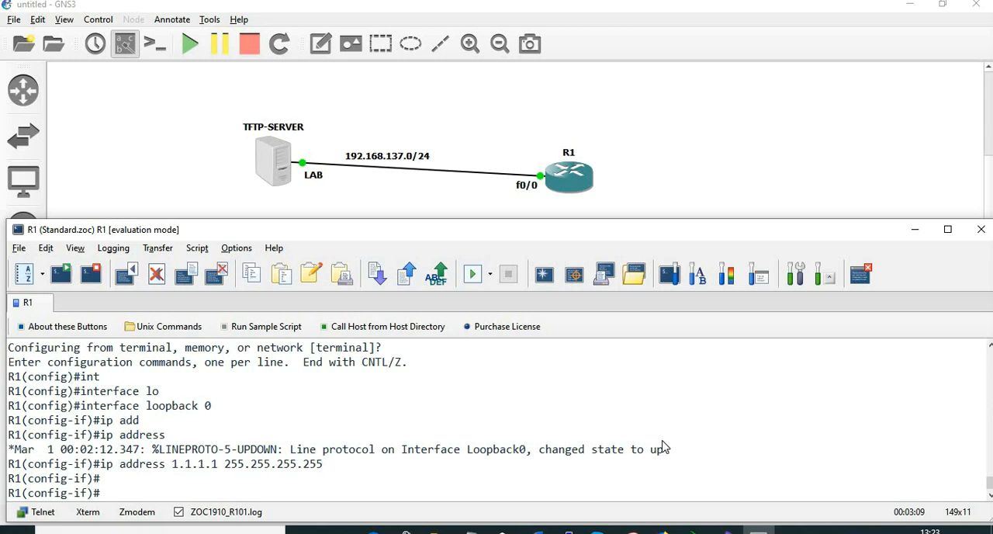
# - Create Loopback1 with address 2.2.2.2 255.255.255.255
pyautogui.write('int lo1')
pyautogui.write('ip address')
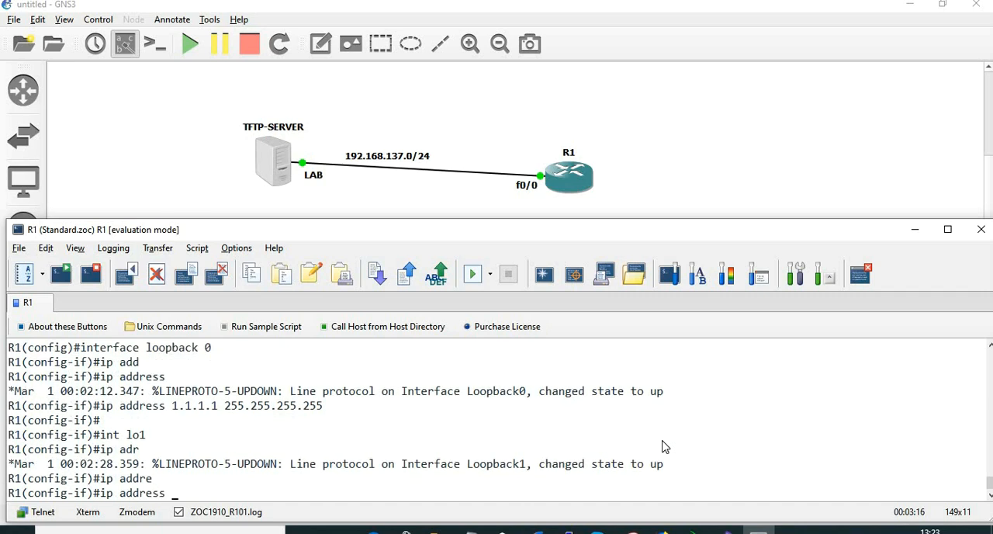
pyautogui.write('2.2.2.2')
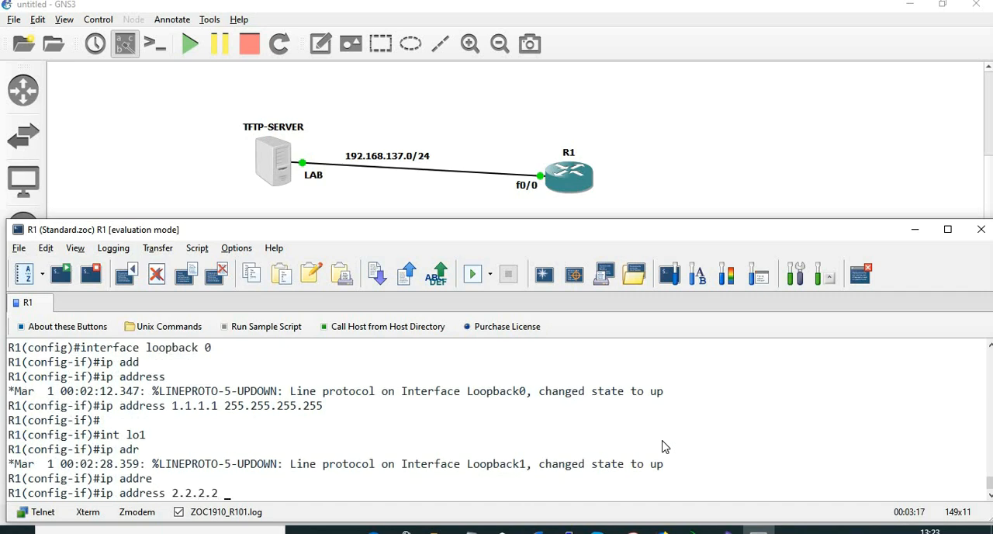
pyautogui.write('255.255.255')
pyautogui.write('show ip interfac')
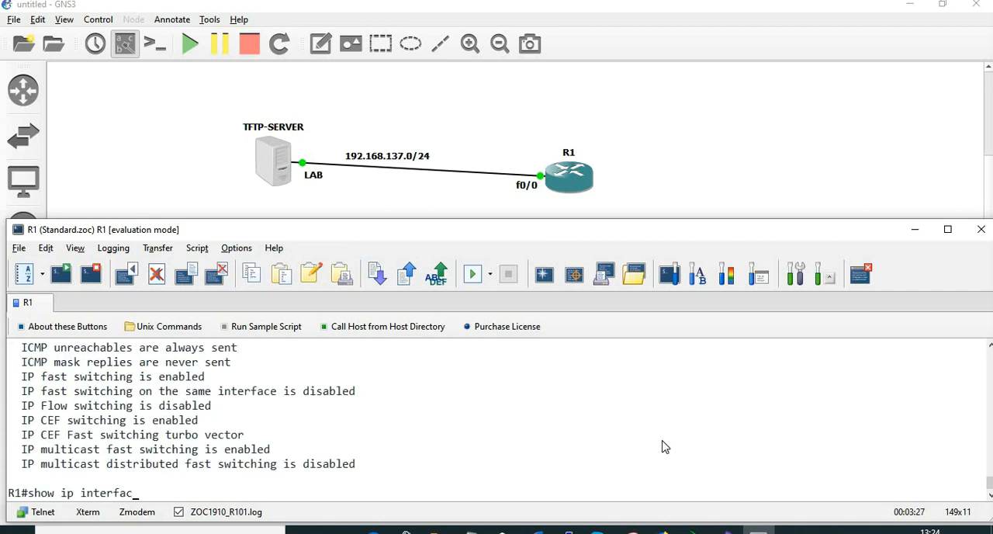
# - Save R1's running configuration to startup-config with write
pyautogui.press('Return')
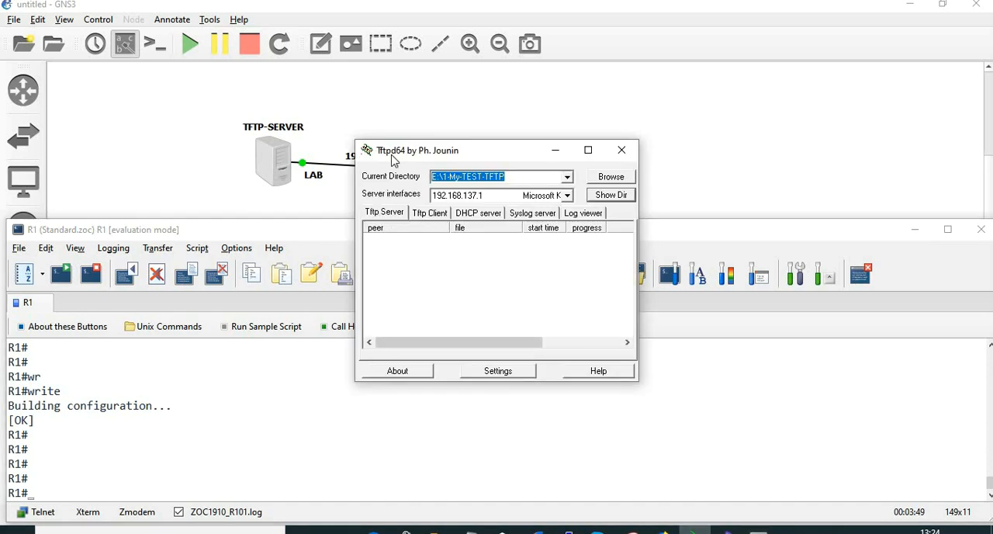
pyautogui.moveTo(597, 171)
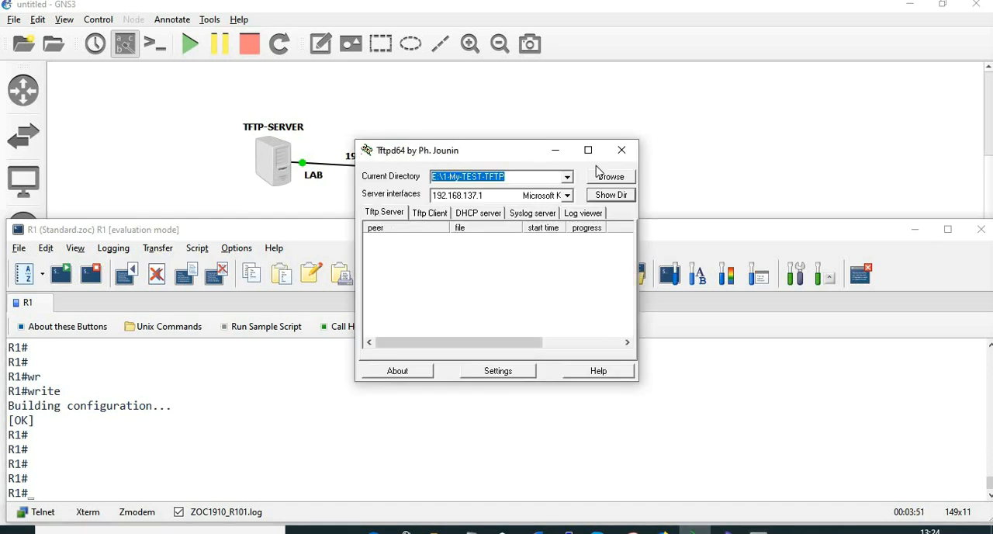
pyautogui.click(610, 176)
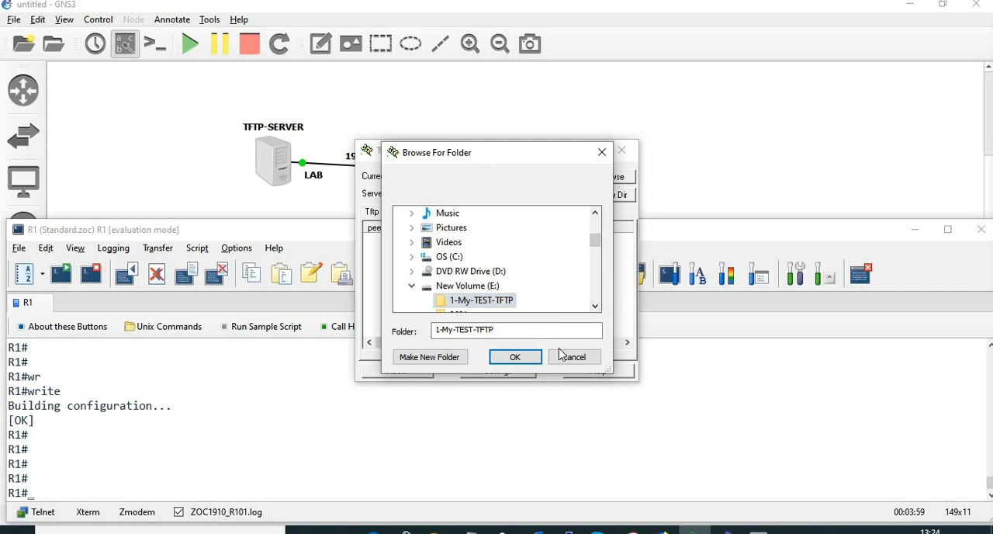
pyautogui.click(515, 357)
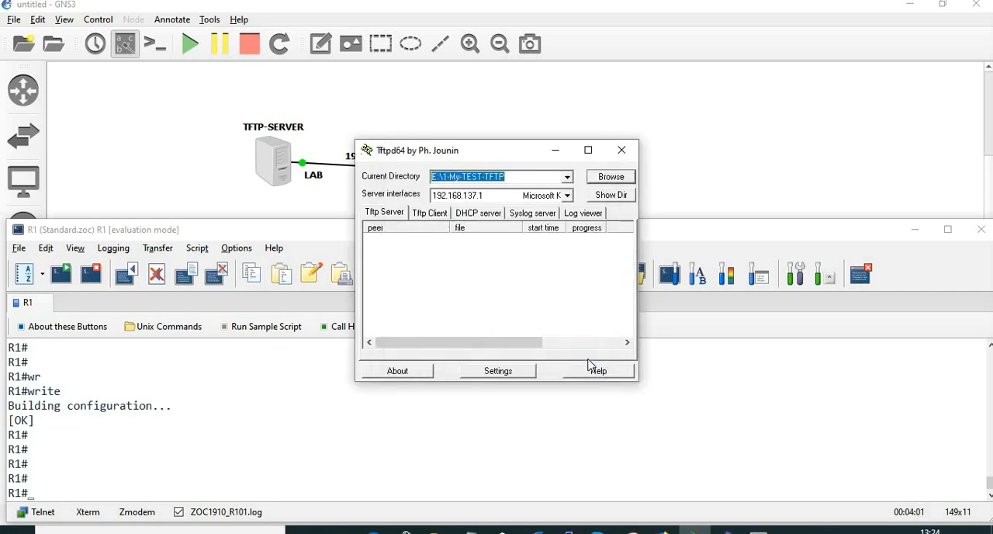
pyautogui.click(567, 196)
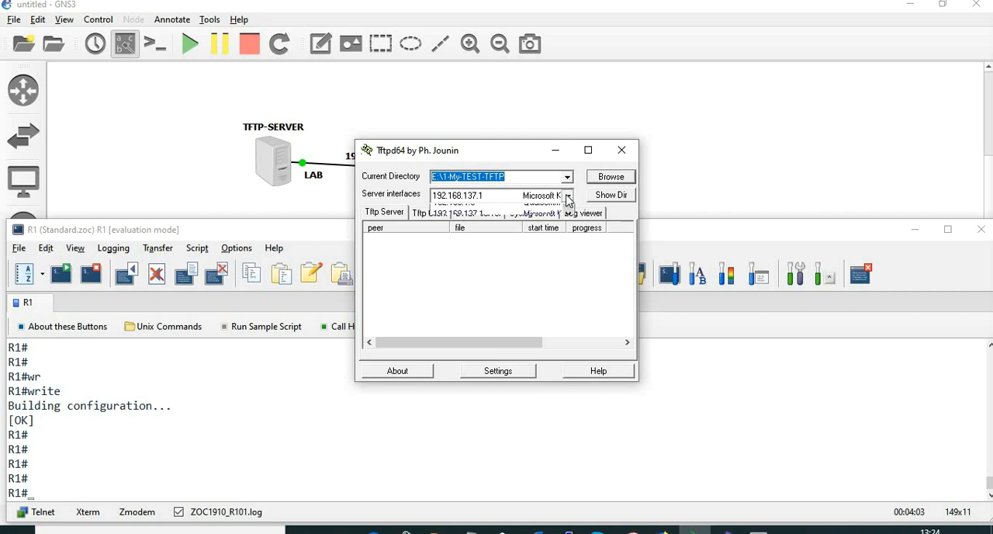
pyautogui.click(568, 196)
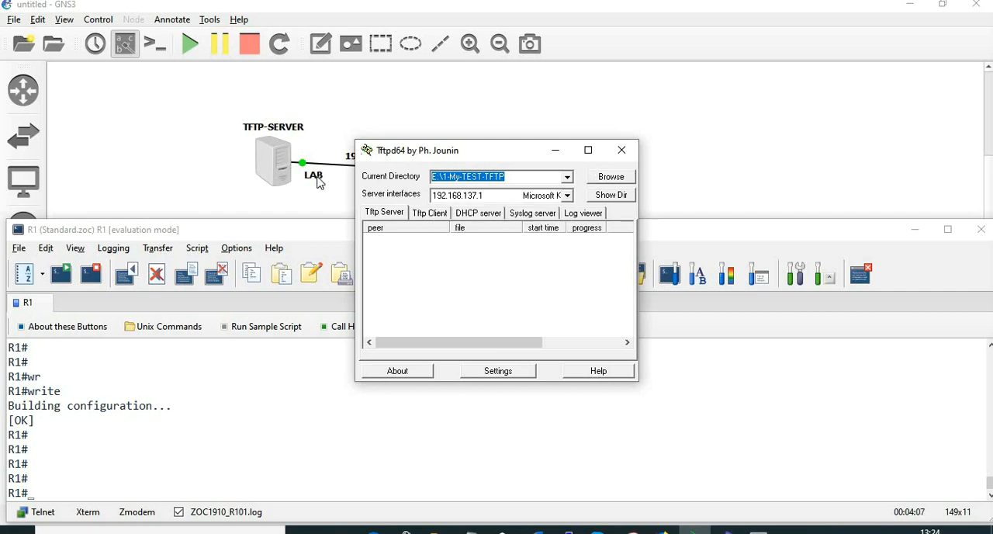
pyautogui.moveTo(568, 152)
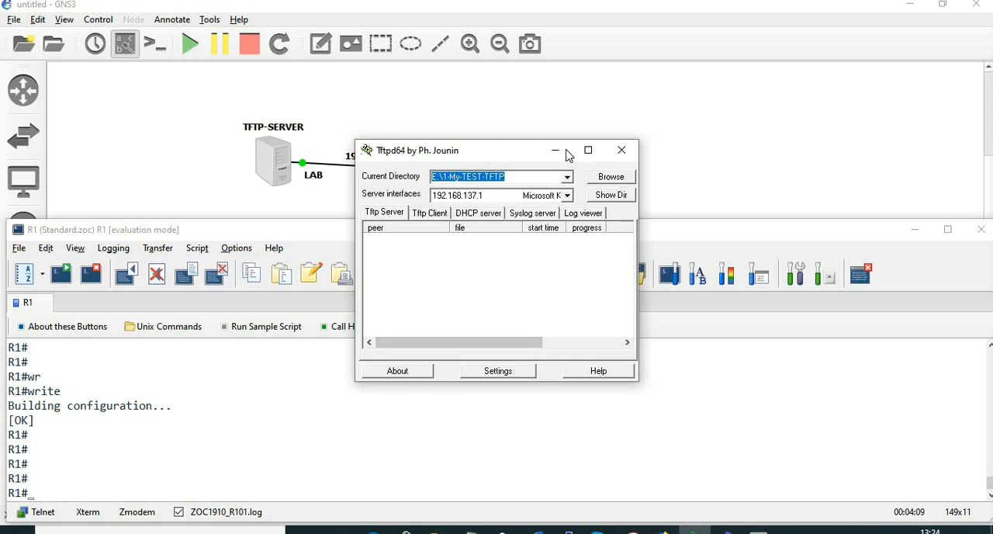
pyautogui.click(612, 196)
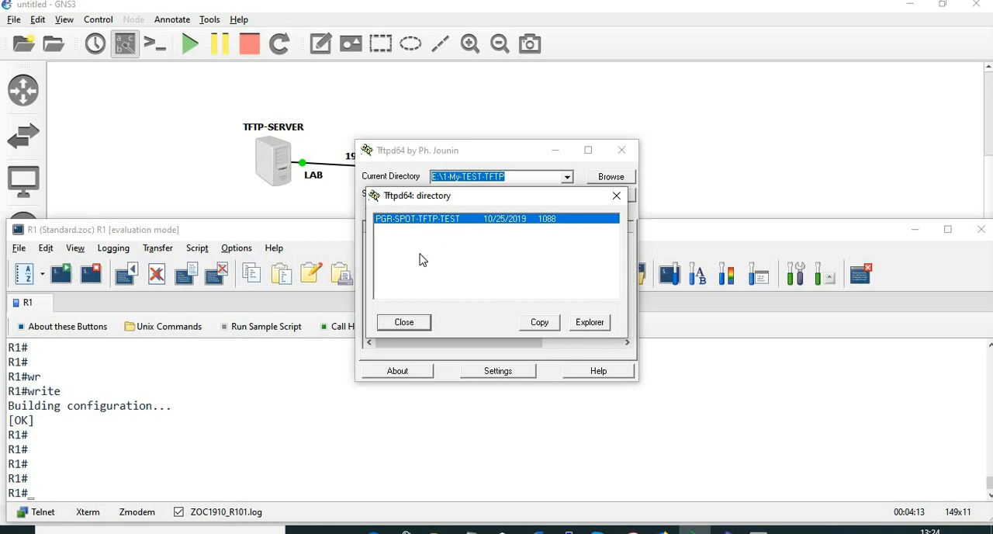
pyautogui.moveTo(610, 220)
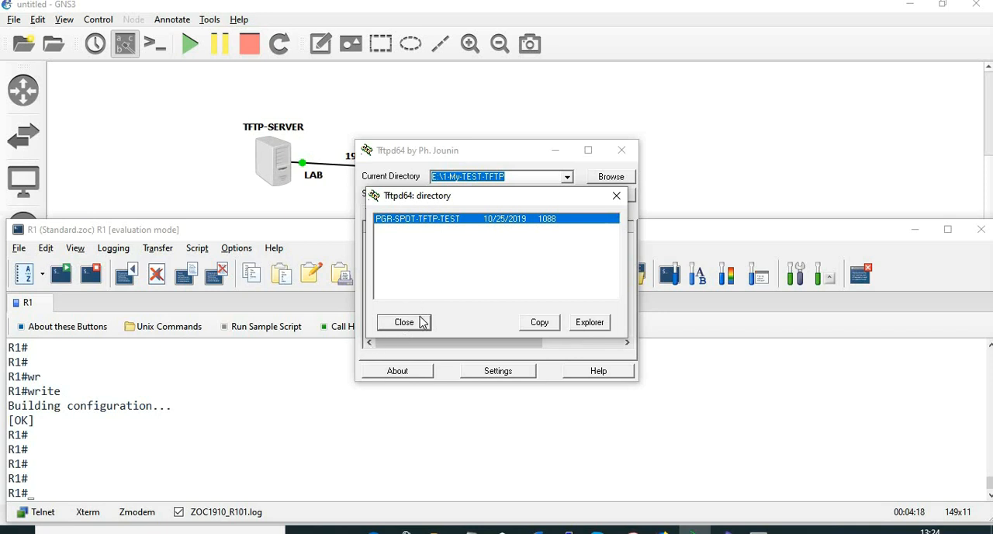
pyautogui.click(404, 323)
pyautogui.write('copy startup-config')
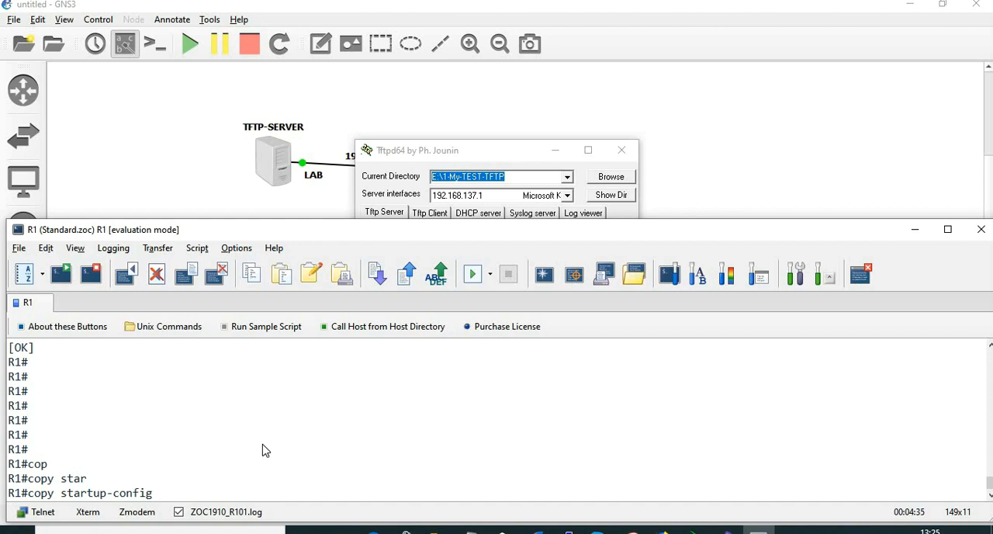
# - Start copying startup-config to tftp: with host 192.168.137.1
pyautogui.write('tftp:')
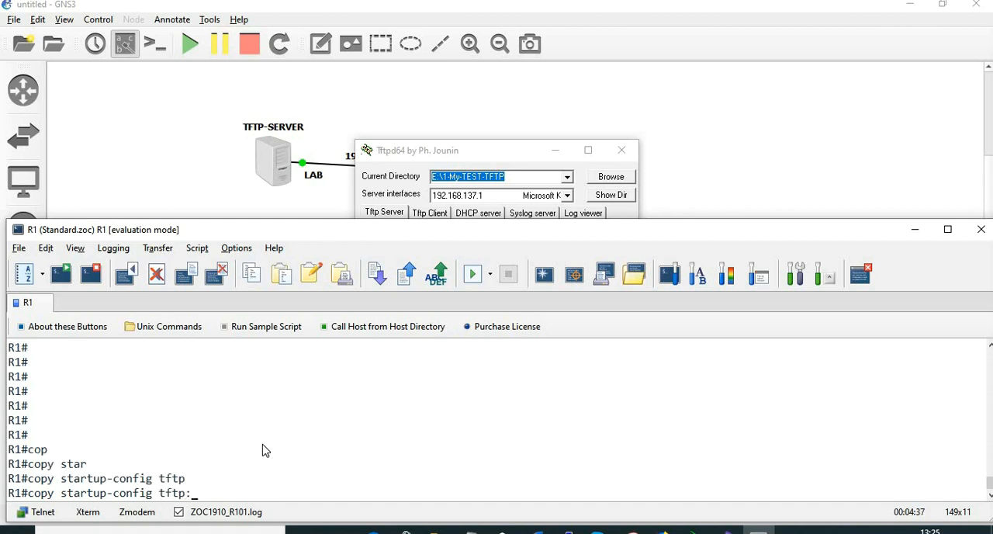
pyautogui.press('Return')
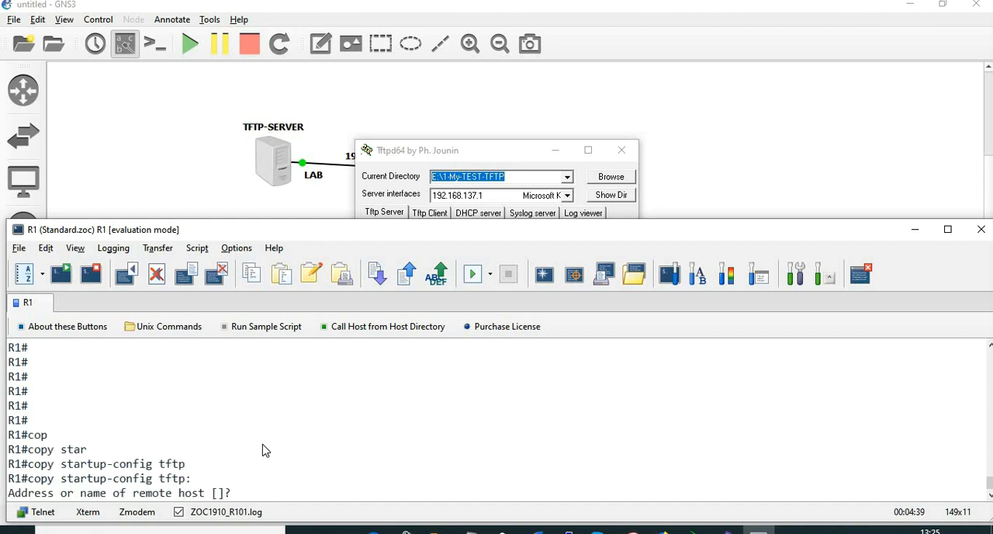
pyautogui.write('192.168.137.1')
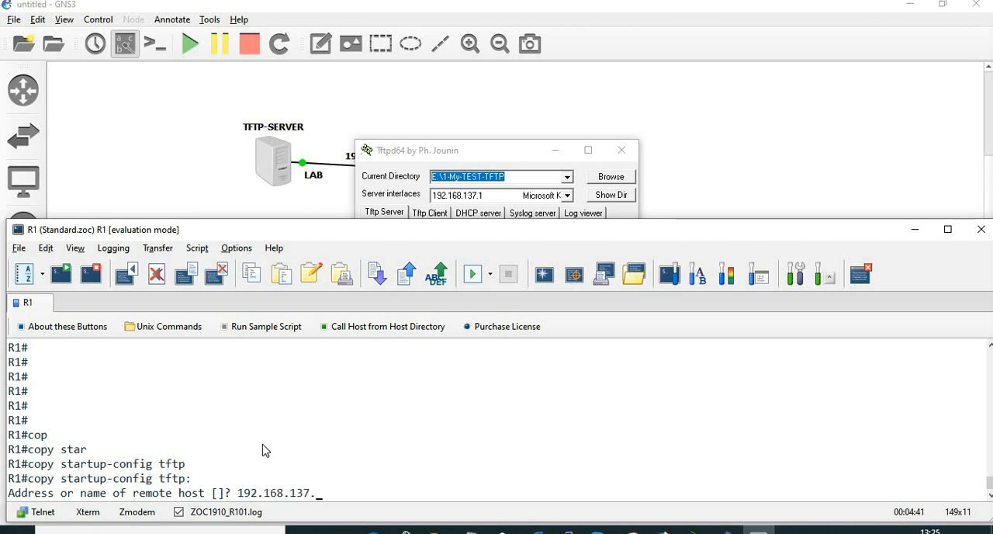
pyautogui.write('1')
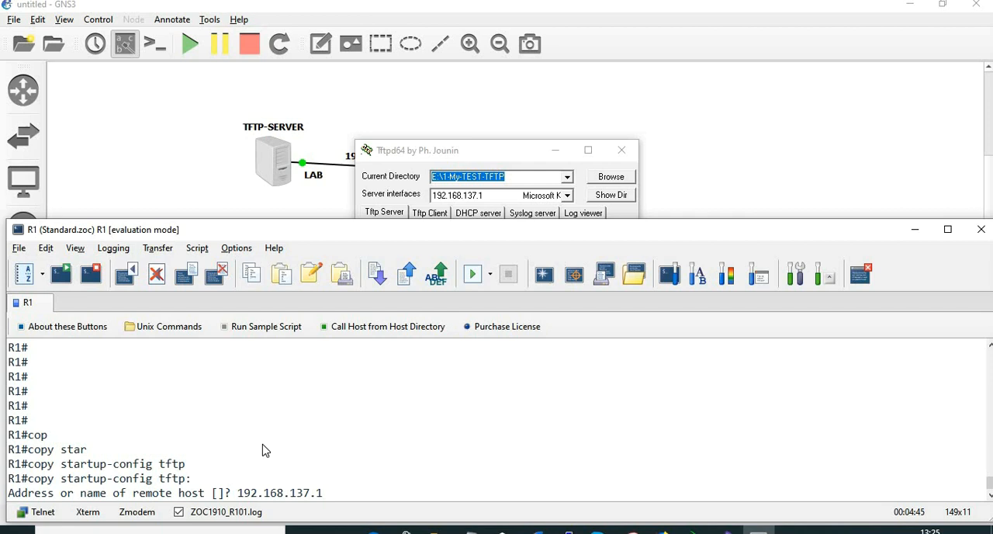
pyautogui.press('Return')
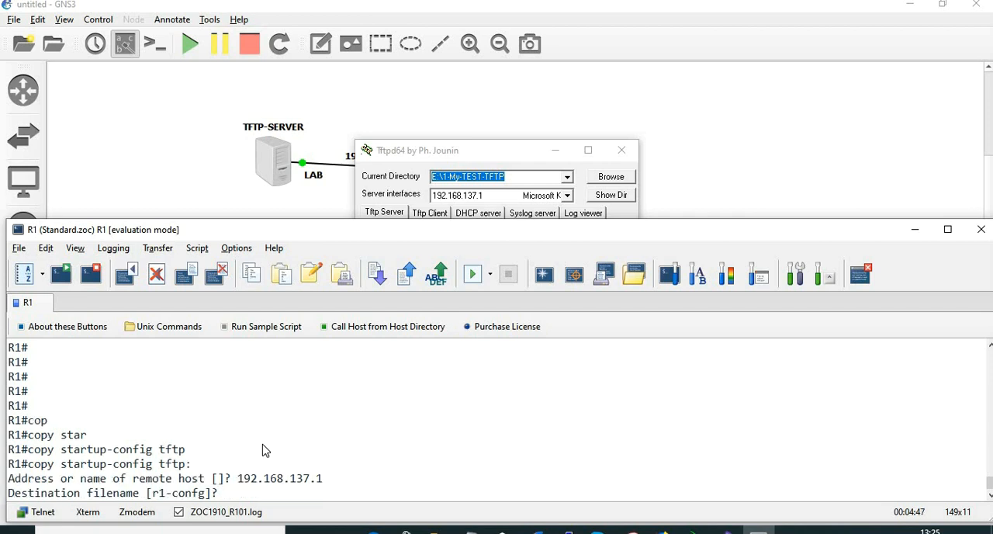
# - Name the destination file TEST-TFTP and run the 1088-byte backup
pyautogui.write('TEST')
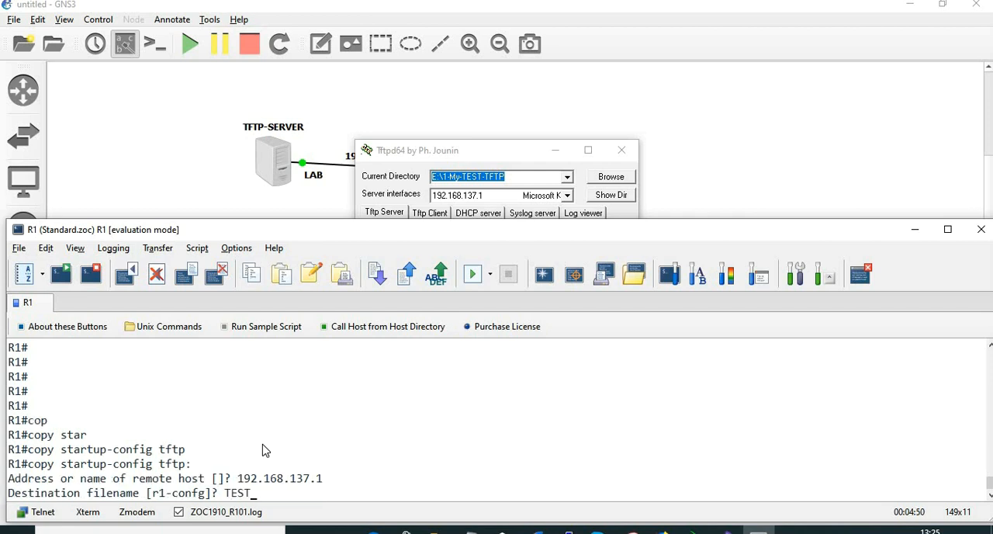
pyautogui.write('-TFTP')
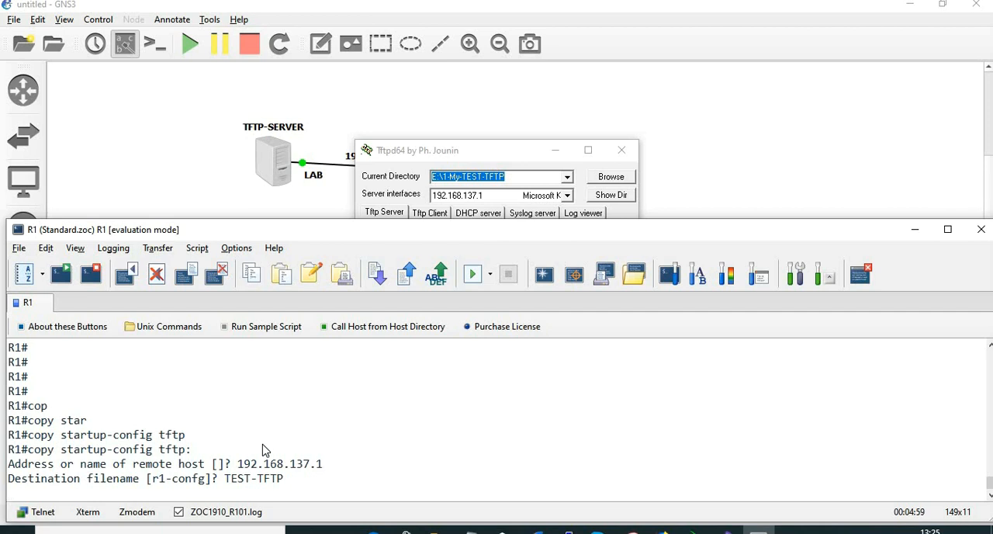
pyautogui.press('Return')
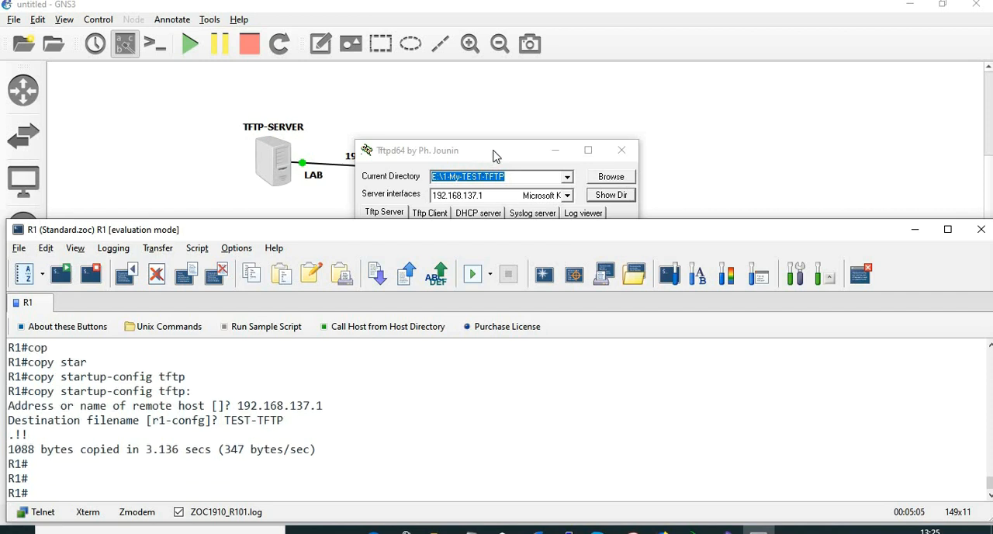
# - List the Tftpd64 server folder to check the new backup, then dismiss the battery notification
pyautogui.click(612, 195)
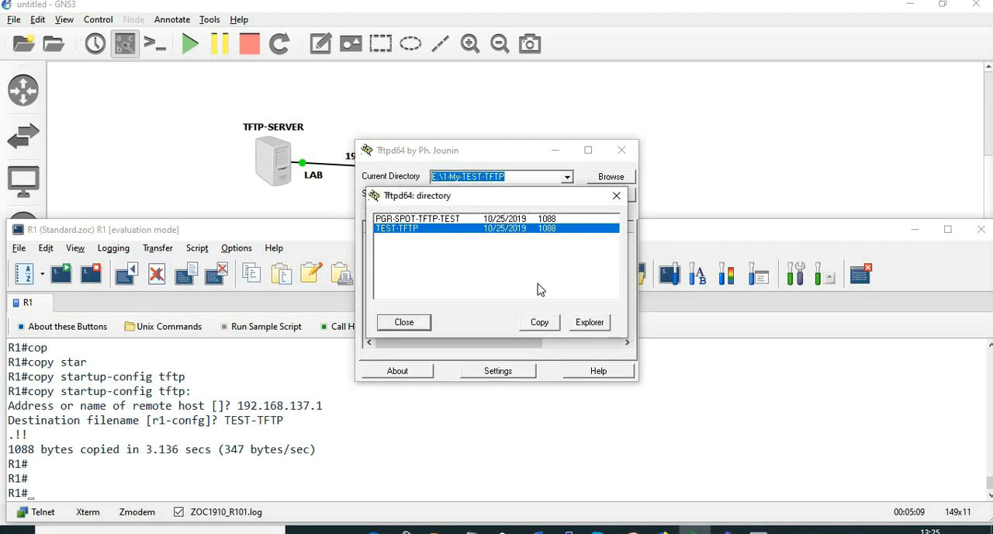
pyautogui.click(403, 323)
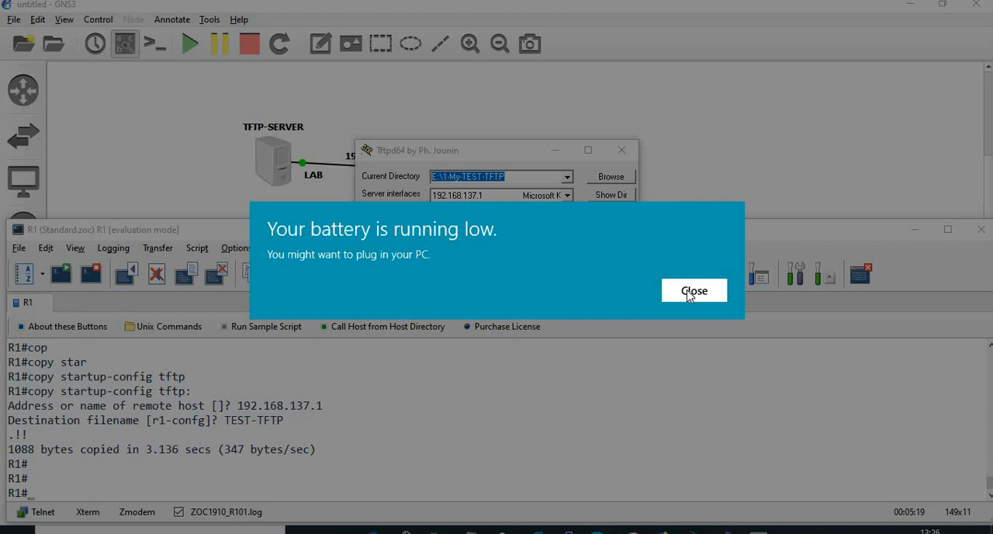
pyautogui.click(694, 290)
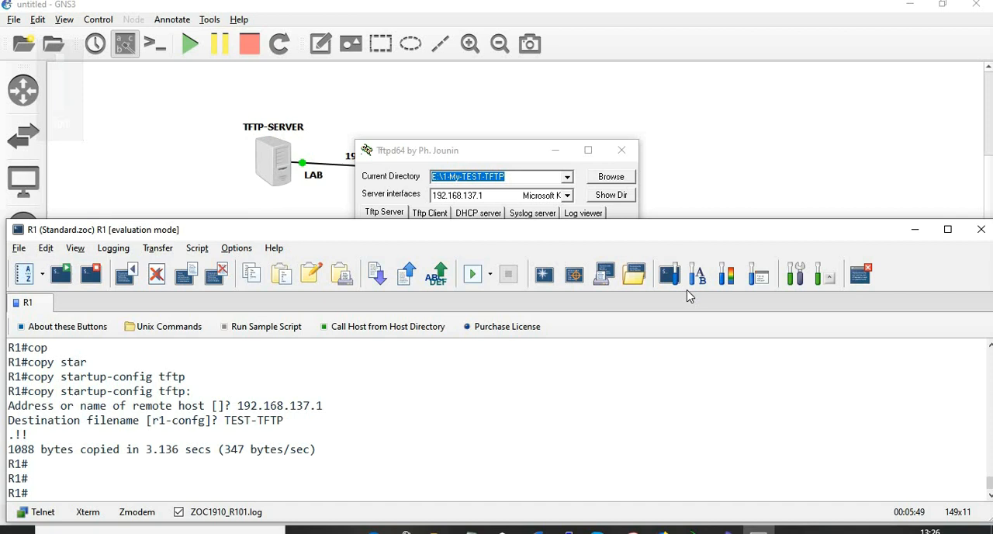
pyautogui.moveTo(695, 292)
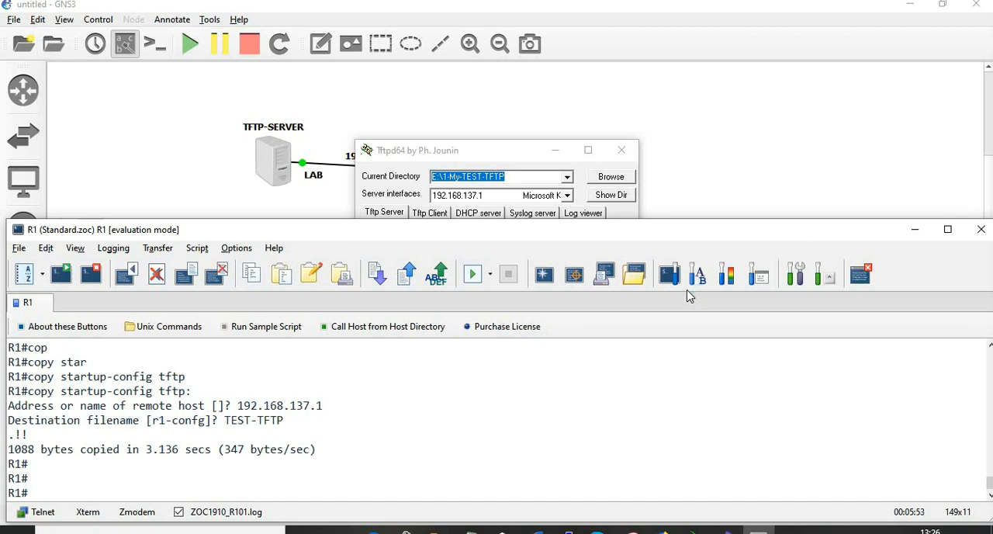
pyautogui.moveTo(697, 391)
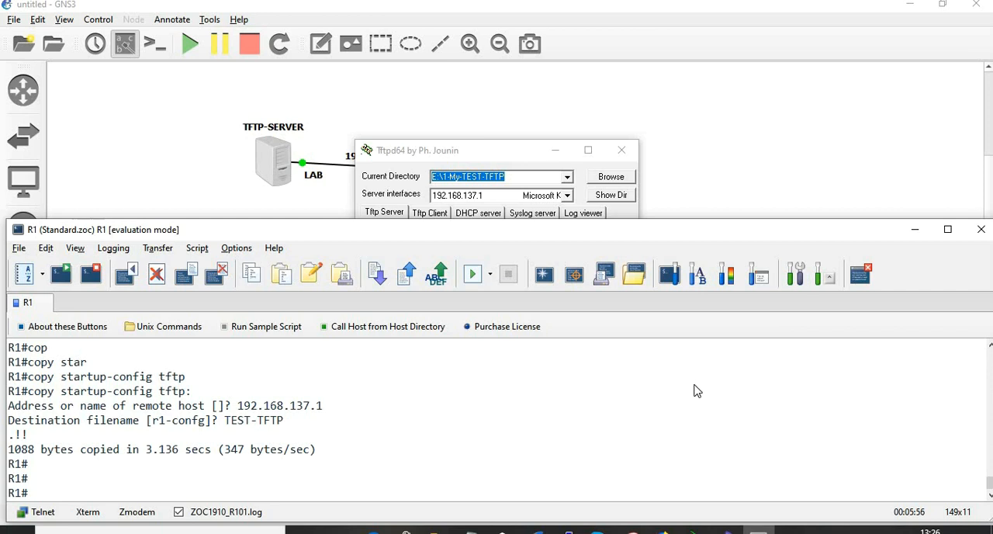
pyautogui.moveTo(649, 189)
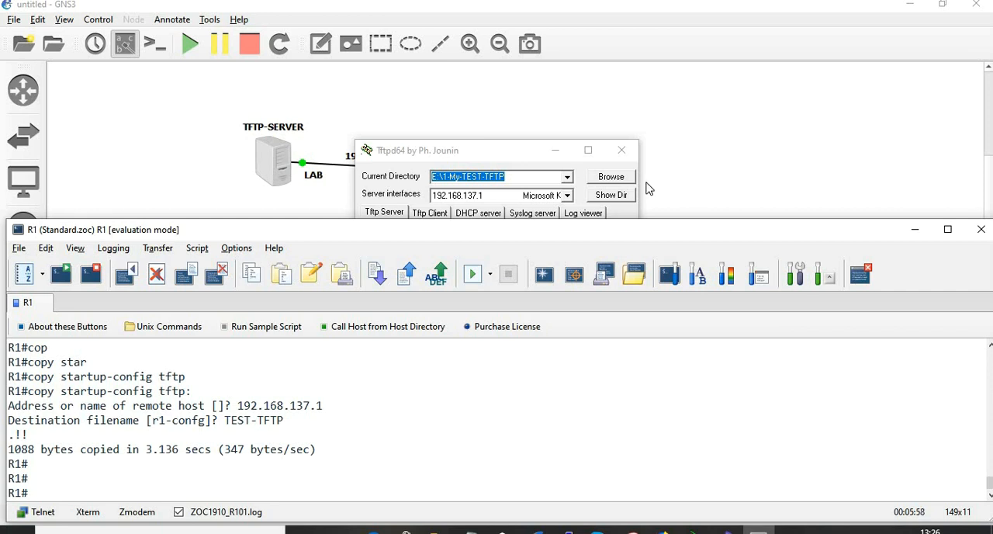
# - Verify TEST-TFTP at 1088 bytes in the server directory and close Tftpd64
pyautogui.click(611, 195)
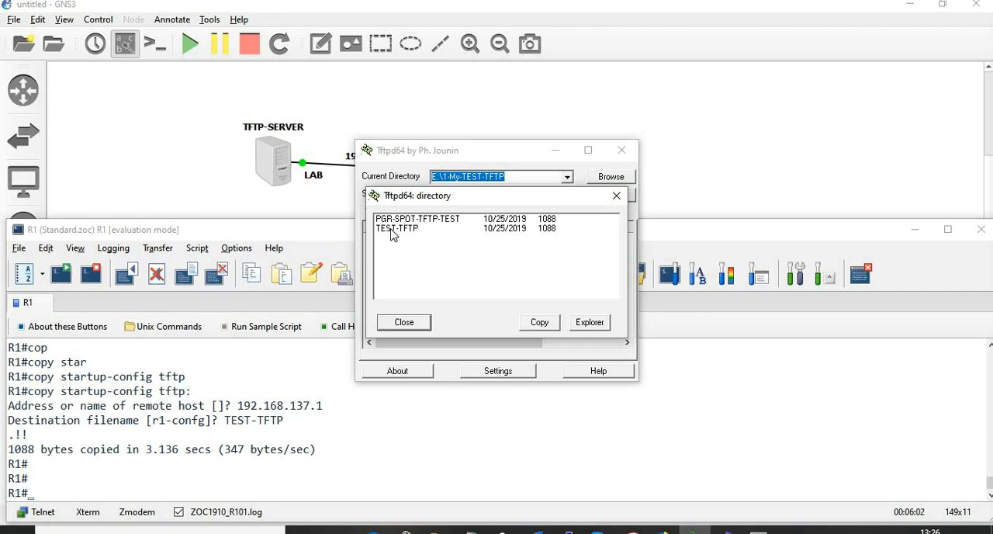
pyautogui.click(397, 228)
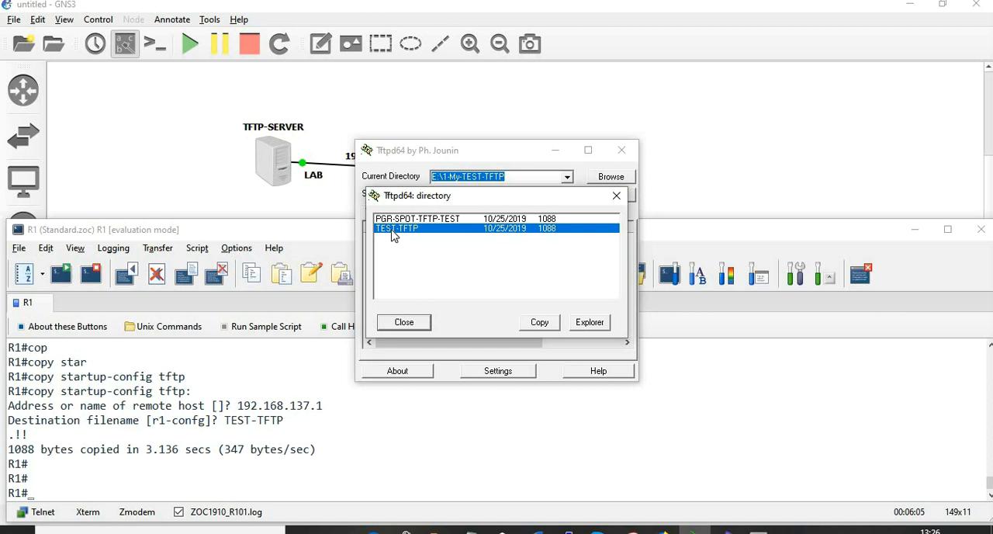
pyautogui.moveTo(617, 195)
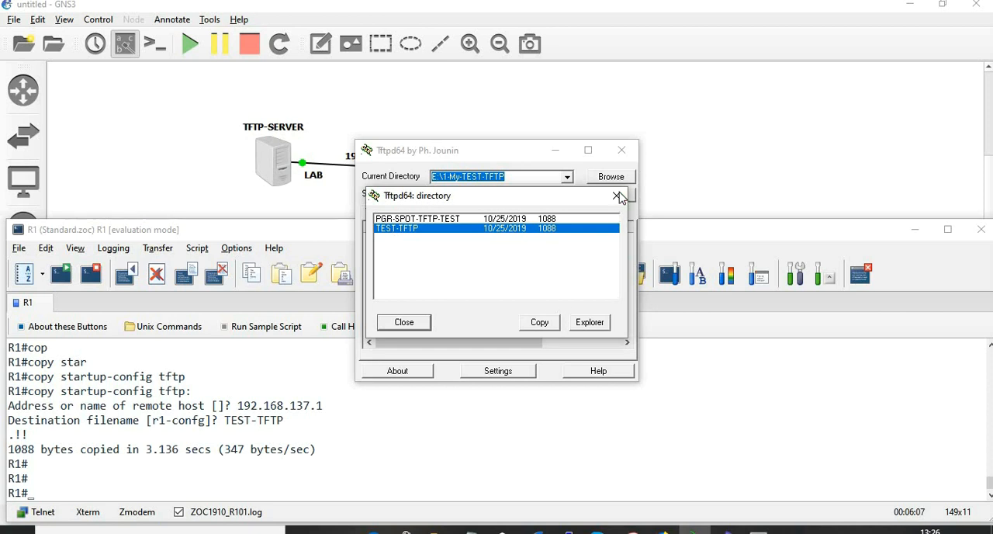
pyautogui.click(620, 195)
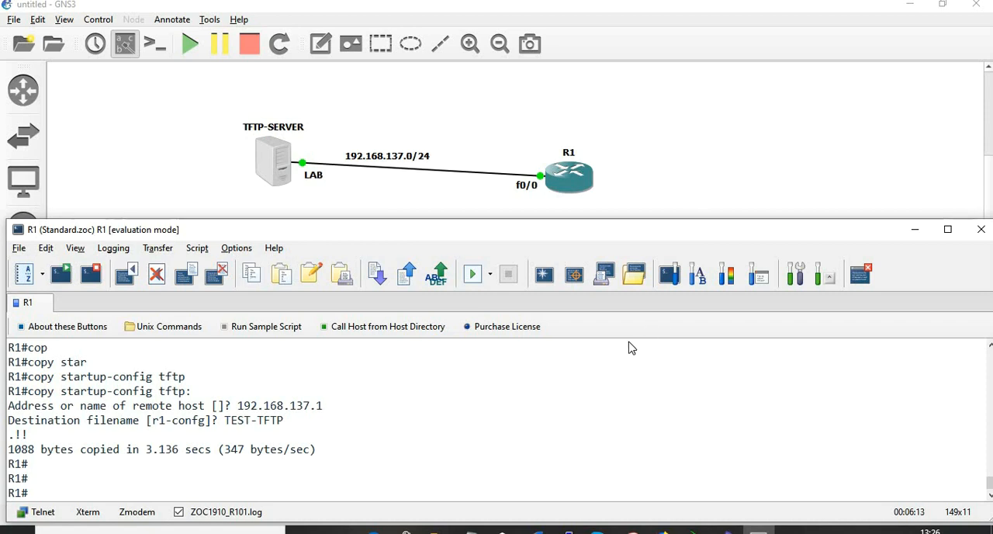
pyautogui.moveTo(939, 224)
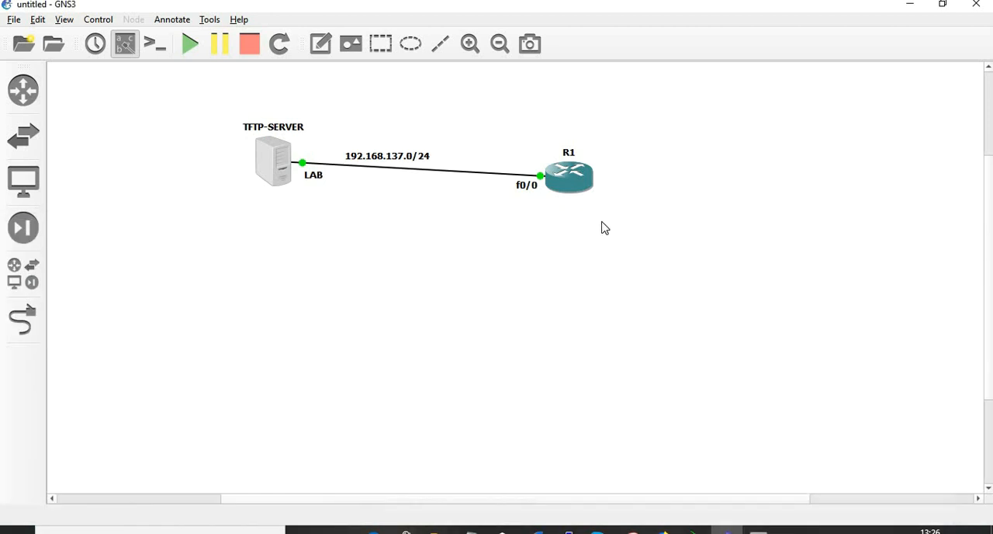
pyautogui.moveTo(489, 136)
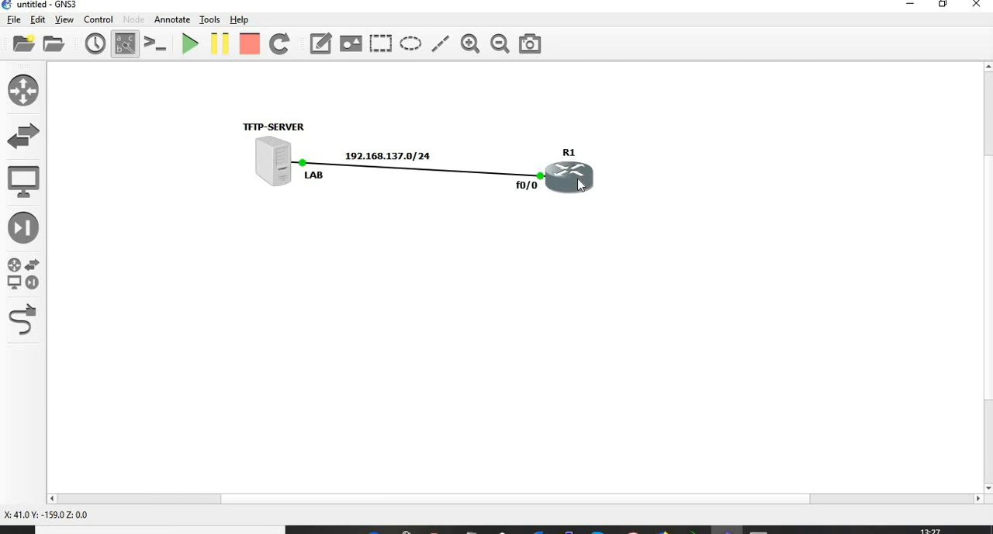
pyautogui.moveTo(589, 409)
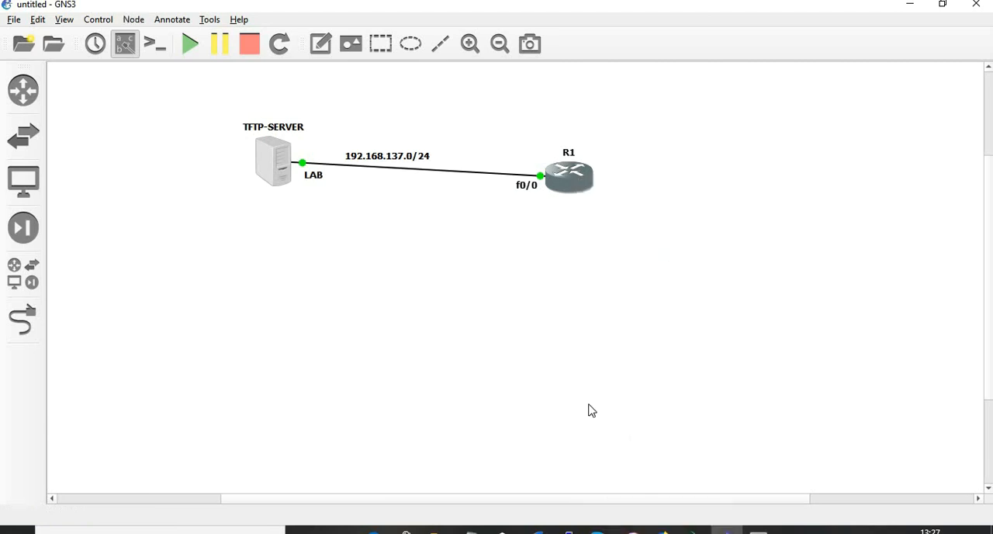
# - Delete router R1 permanently from the GNS3 topology
pyautogui.rightClick(568, 175)
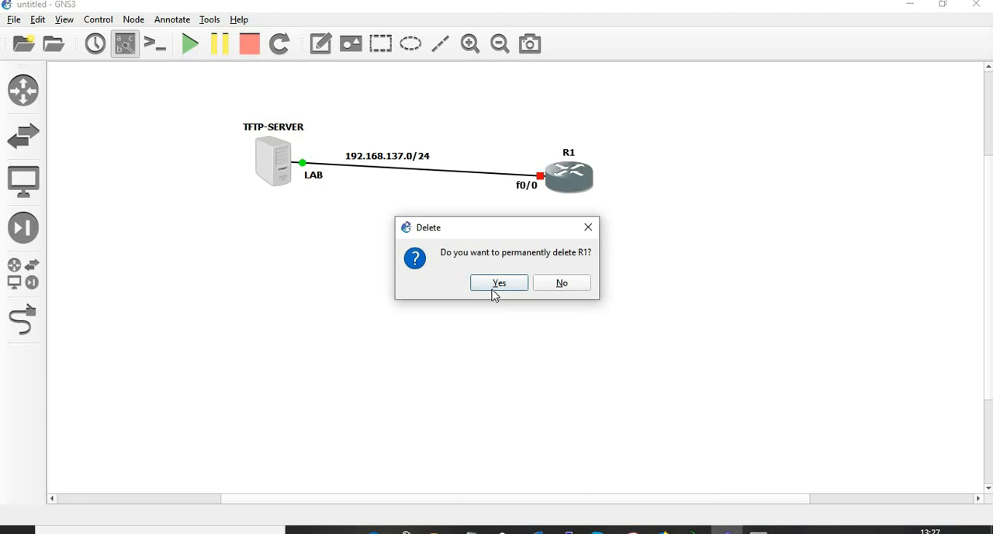
pyautogui.click(499, 282)
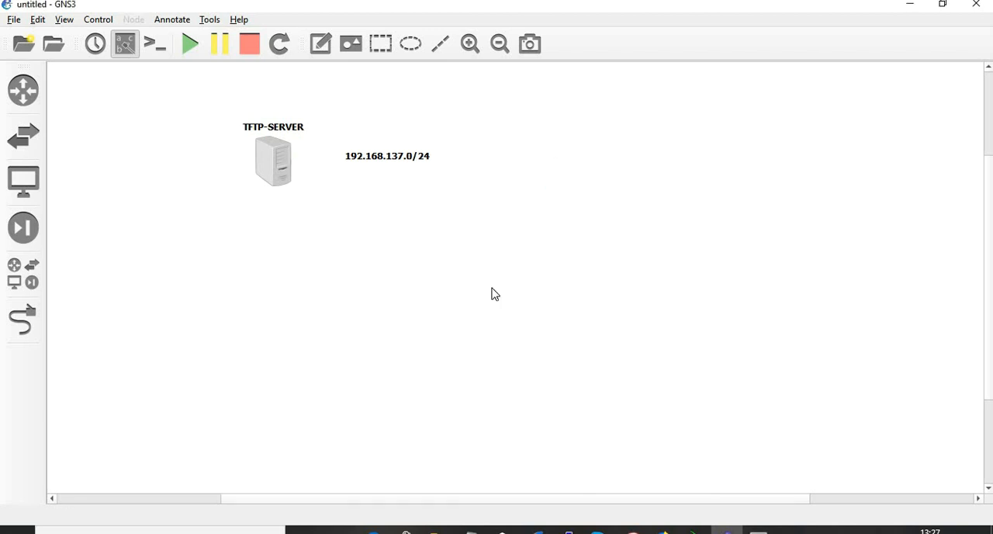
pyautogui.moveTo(23, 90)
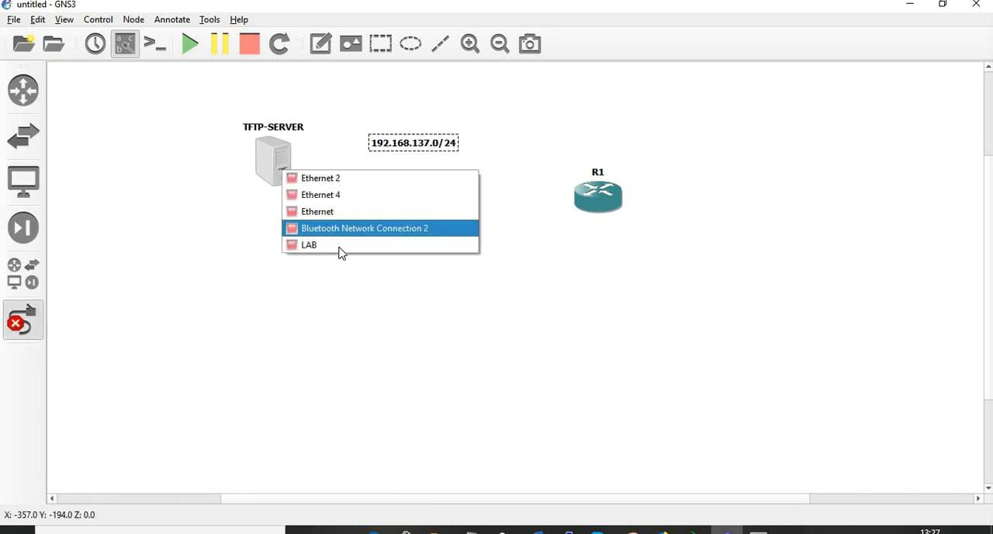
# - Link TFTP-SERVER's LAB interface to the new R1's FastEthernet0/0 and start the router
pyautogui.click(309, 245)
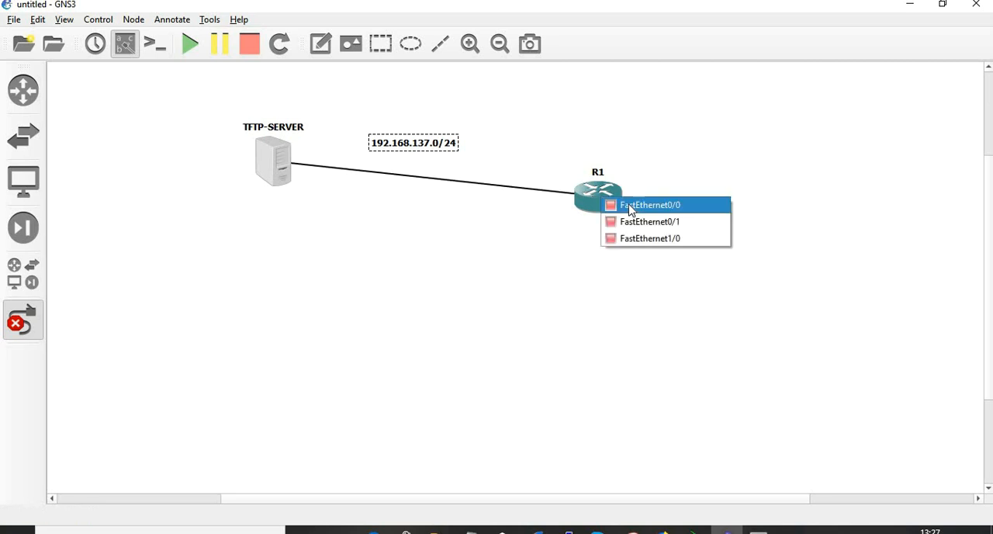
pyautogui.click(648, 205)
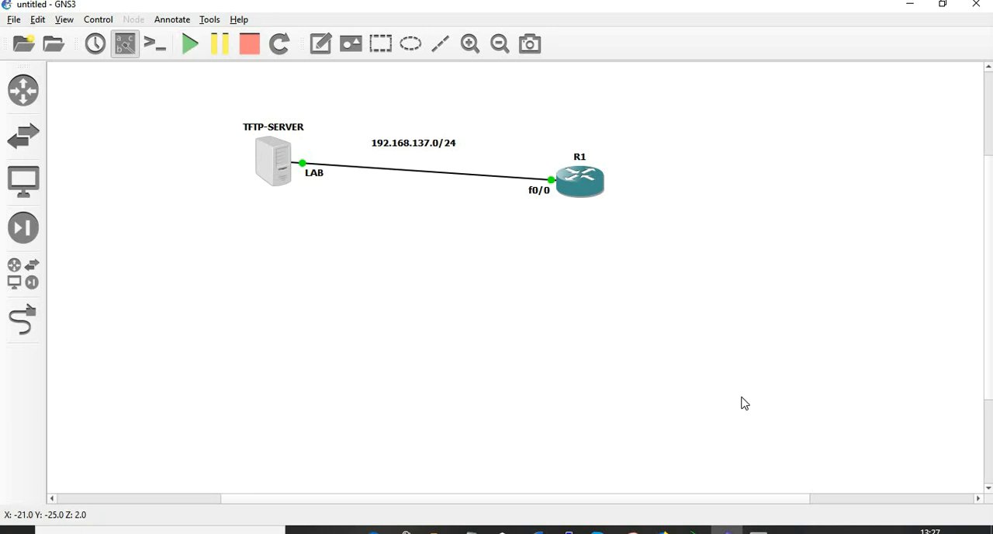
pyautogui.rightClick(577, 180)
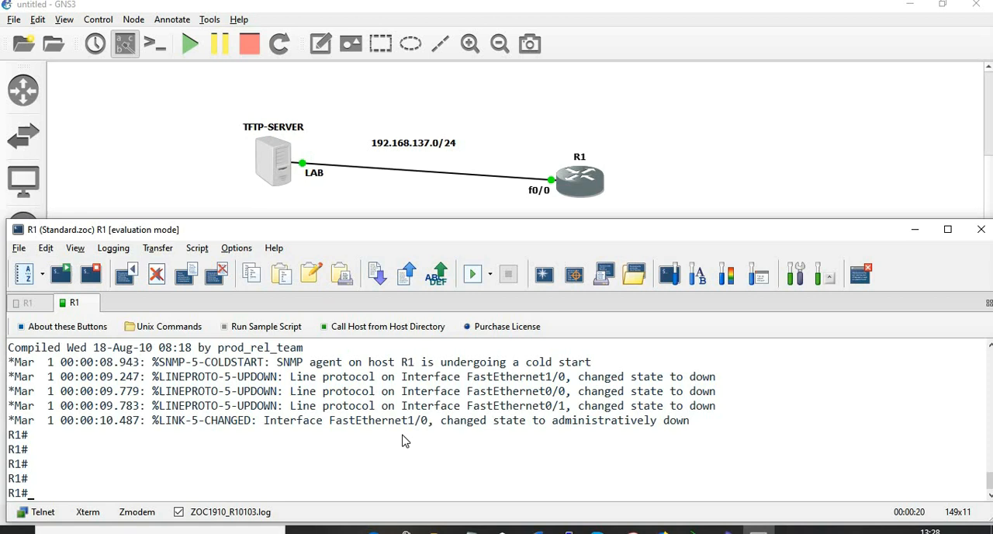
# - Run show ip int brief on the fresh R1, showing all interfaces unassigned and down
pyautogui.write('show ip i')
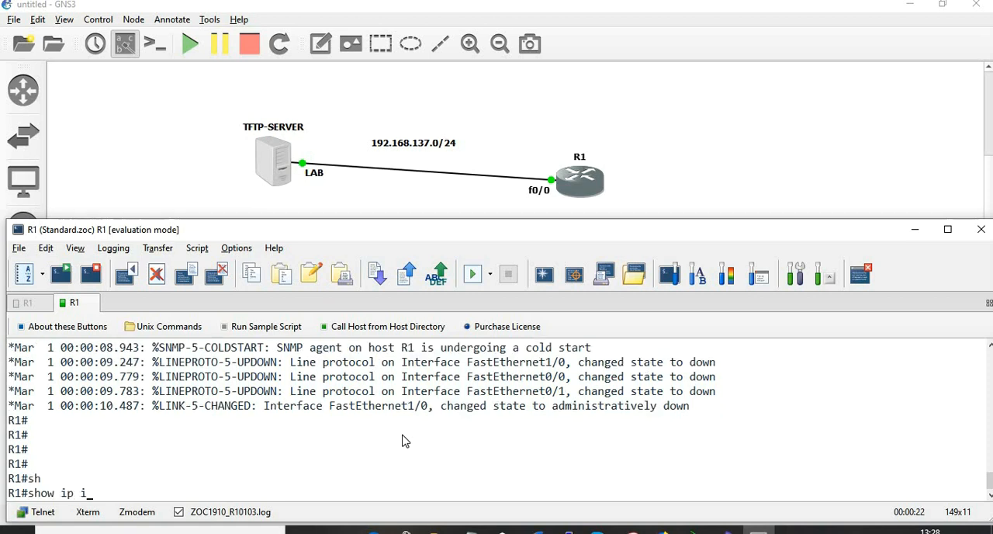
pyautogui.write('nt b')
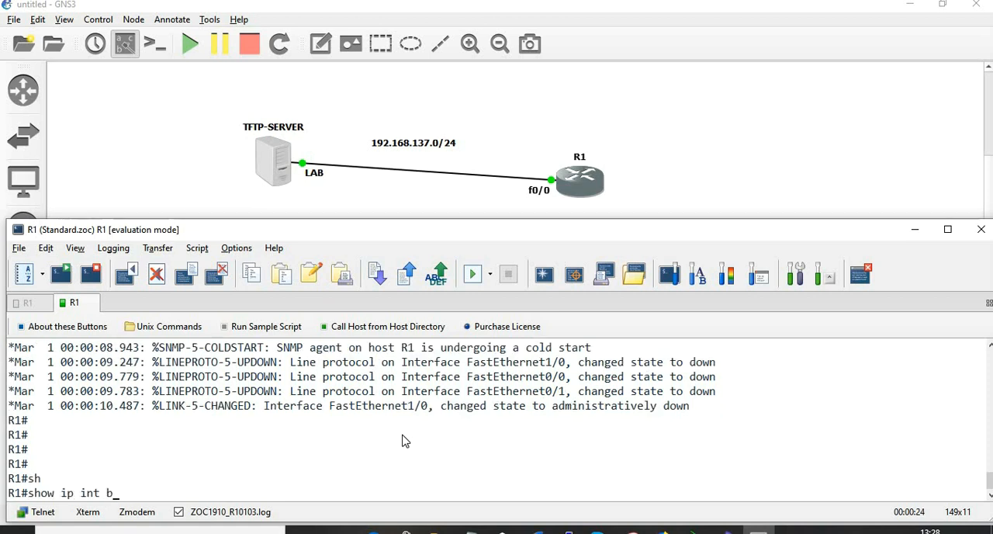
pyautogui.press('Return')
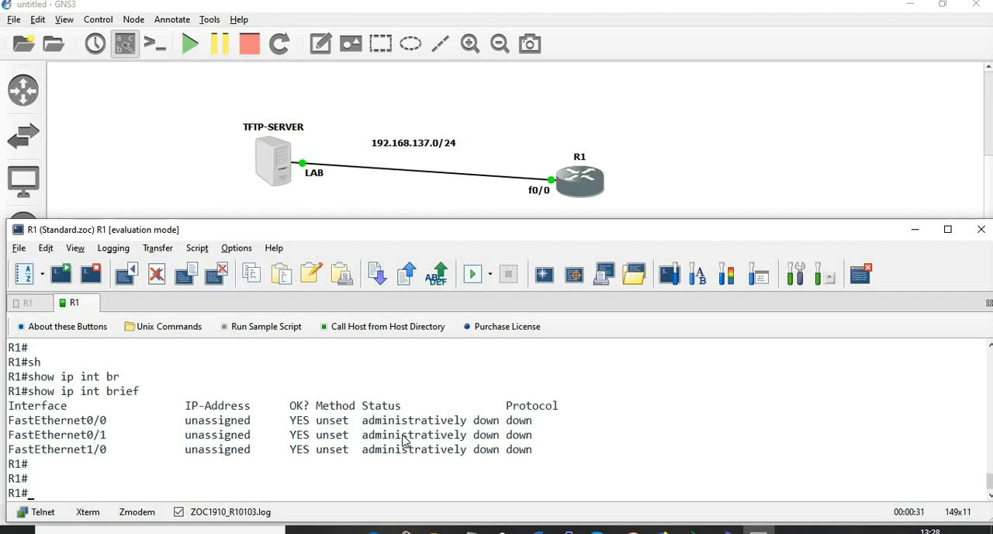
pyautogui.write('conf')
pyautogui.write('ip address 192.168.')
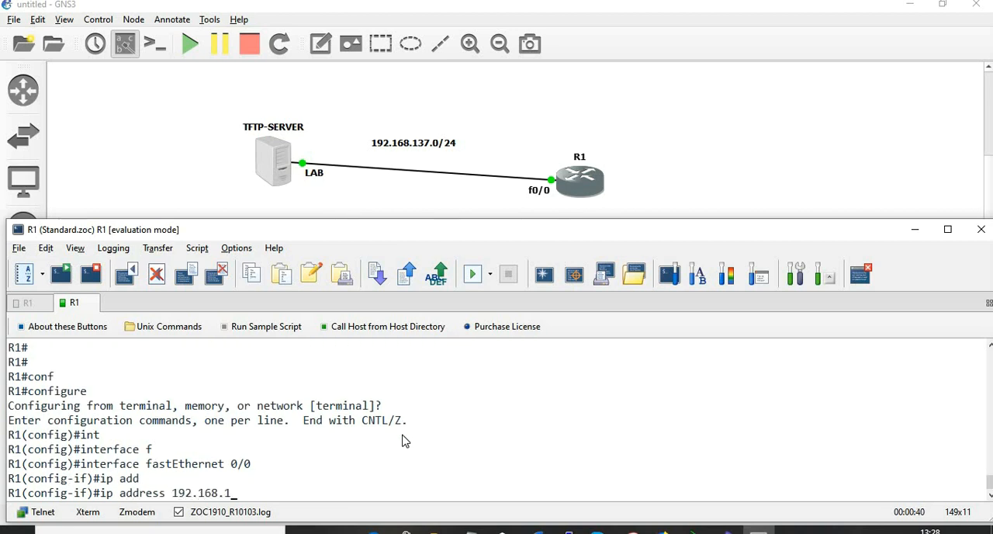
# - Assign 192.168.137.250 255.255.255.0 to R1's FastEthernet0/0
pyautogui.write('137.')
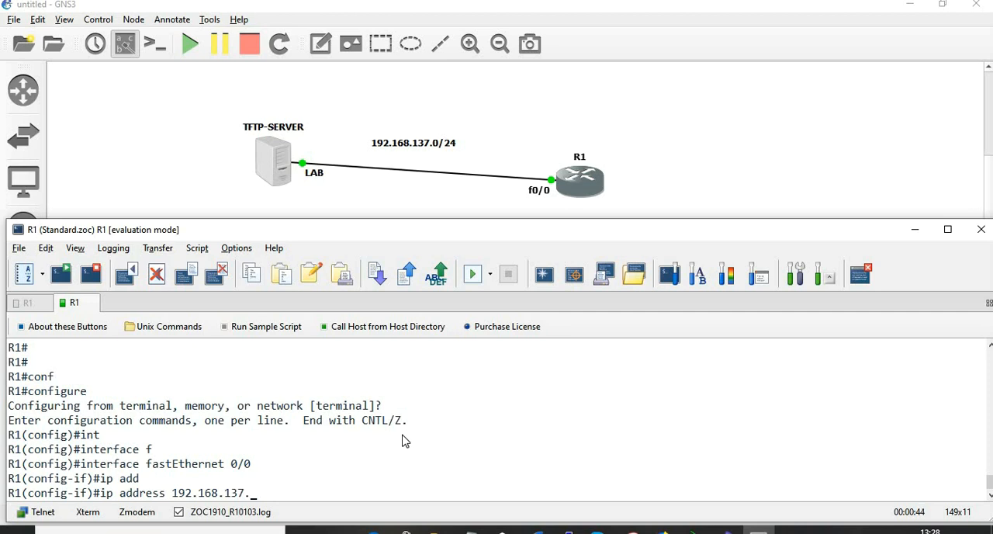
pyautogui.write('250')
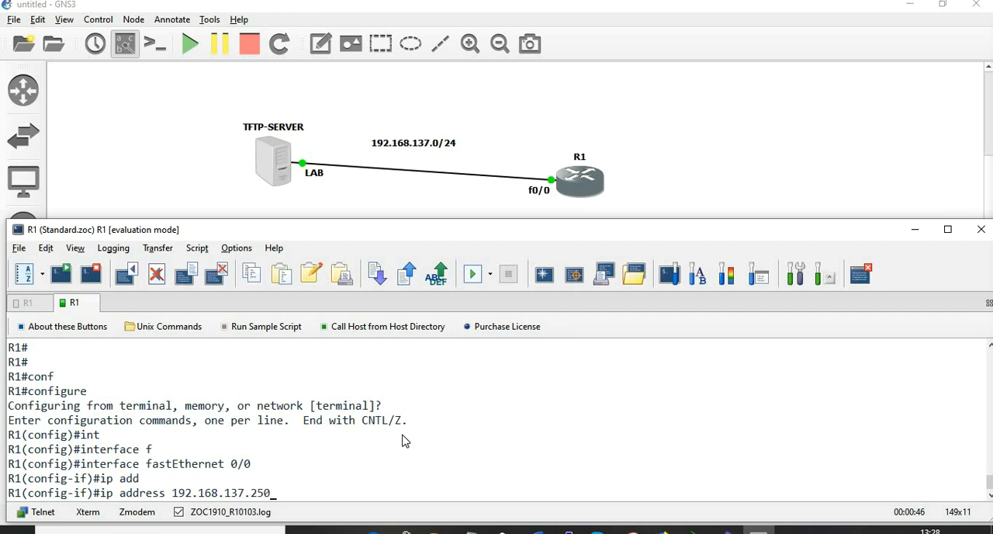
pyautogui.write('255.255.2')
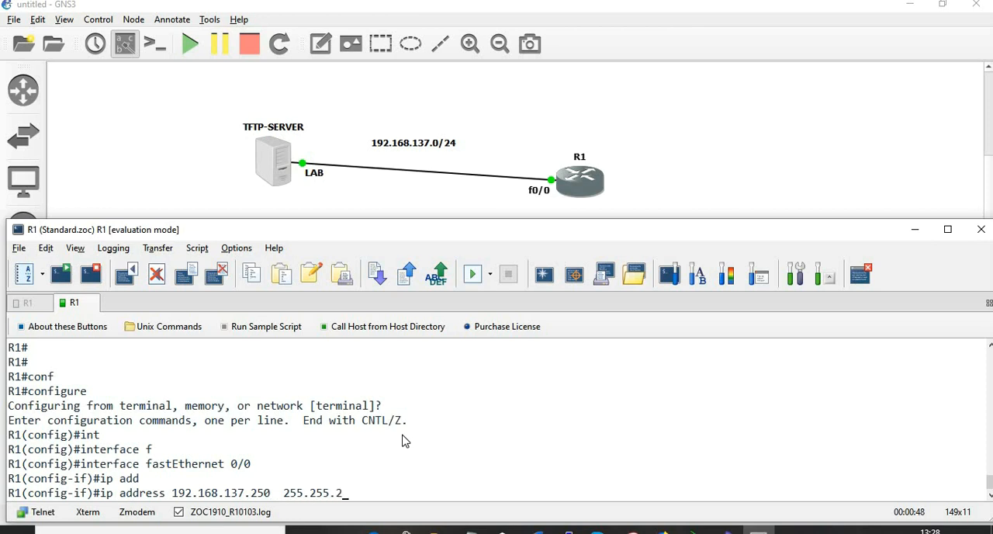
pyautogui.write('55.0')
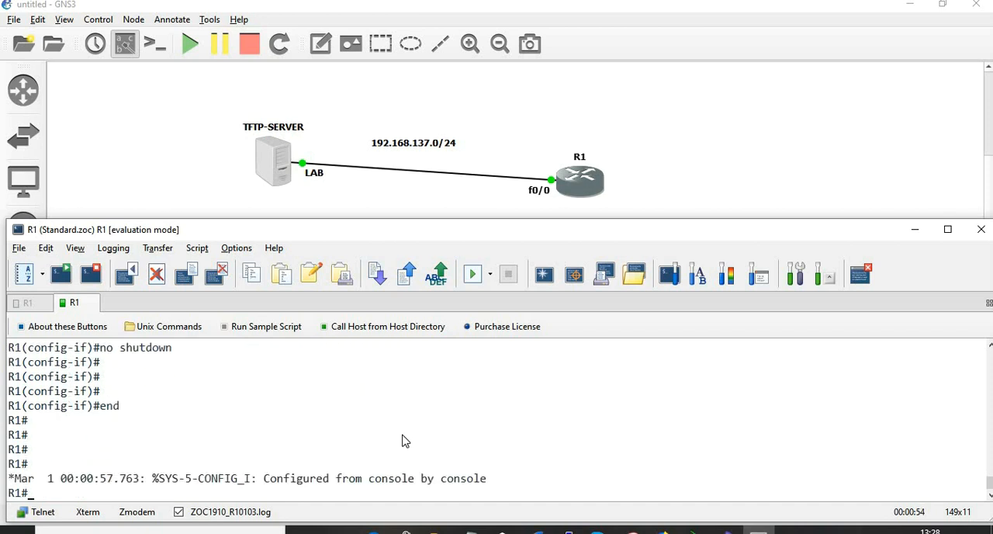
# - Confirm FastEthernet0/0 shows its new address up/up and begin a copy command
pyautogui.write('show ip it')
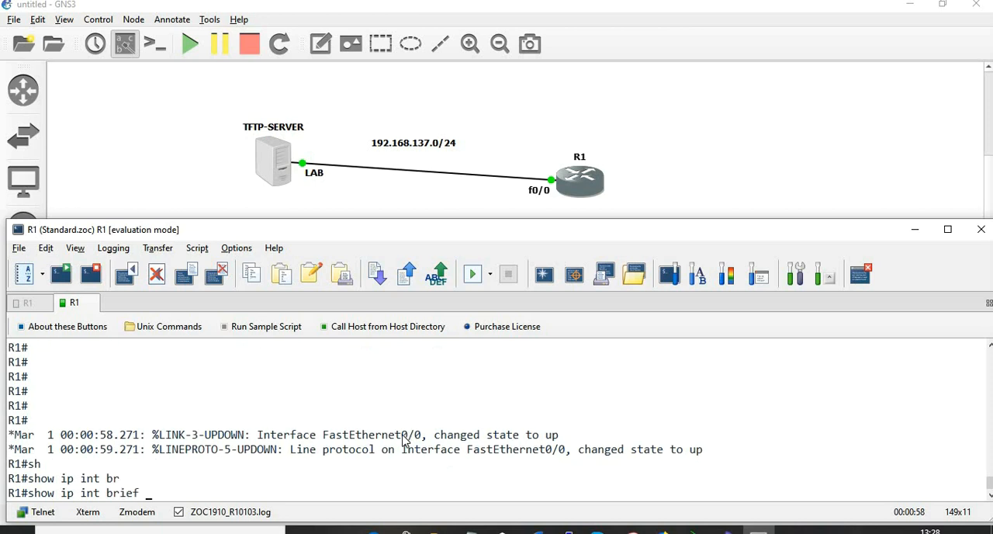
pyautogui.press('Return')
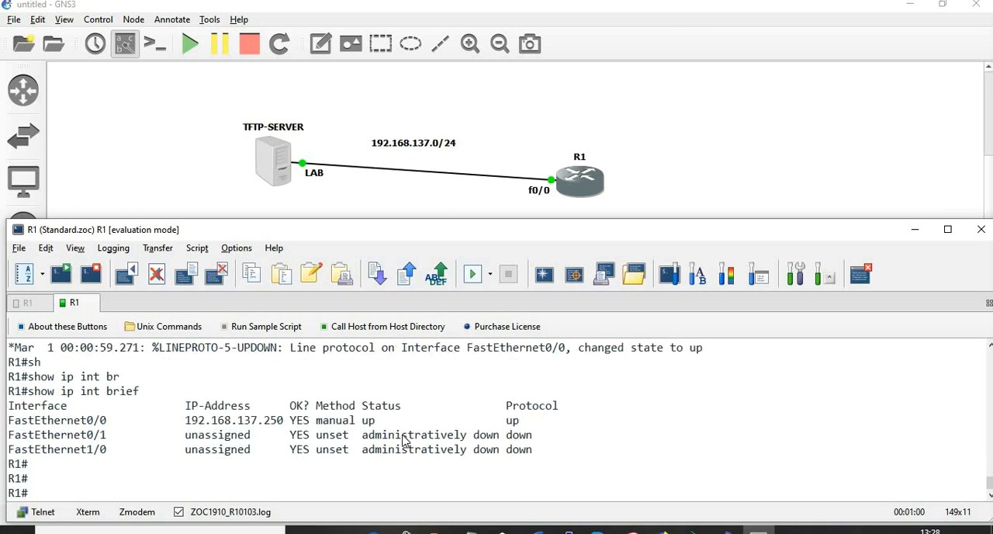
pyautogui.write('copy tftp:')
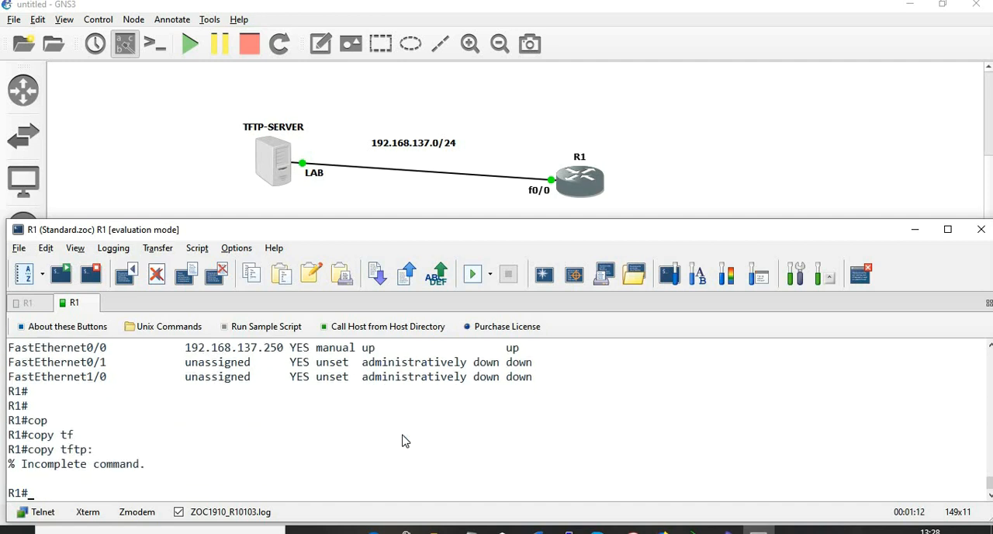
# - Enter 'copy tftp://192.168.137.1/TEST-TFTP' on R1, taking the file name from the Tftpd64 listing
pyautogui.write('copy tftp:')
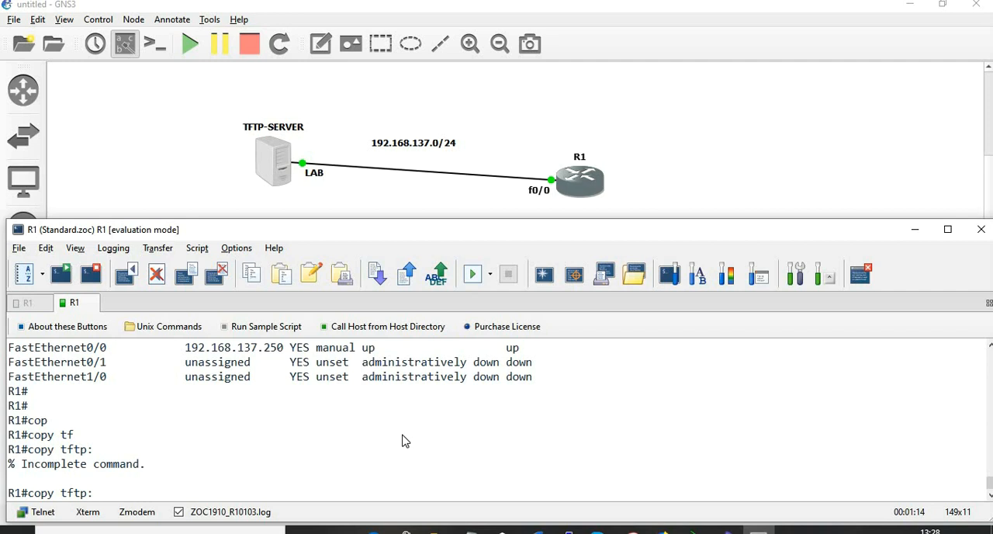
pyautogui.write('//')
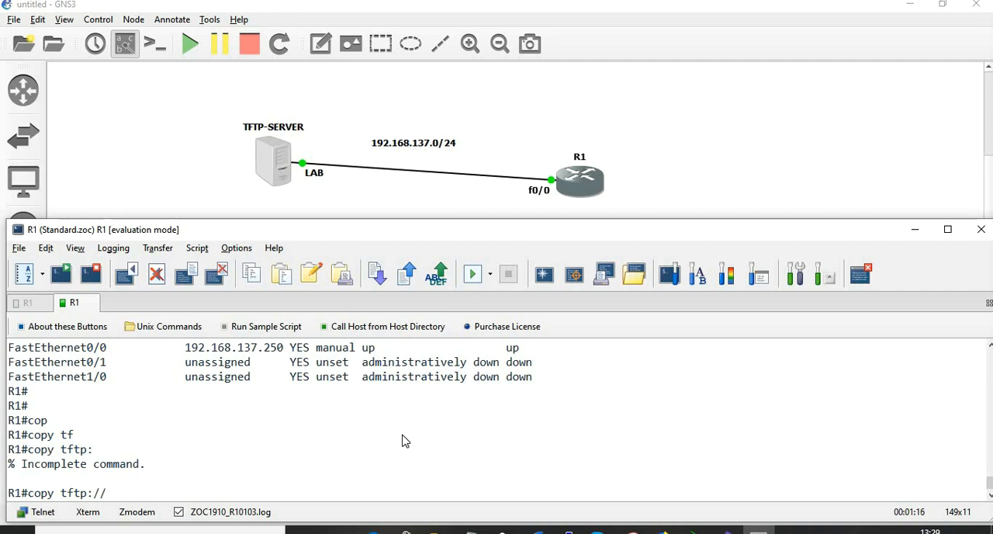
pyautogui.write('192.168.')
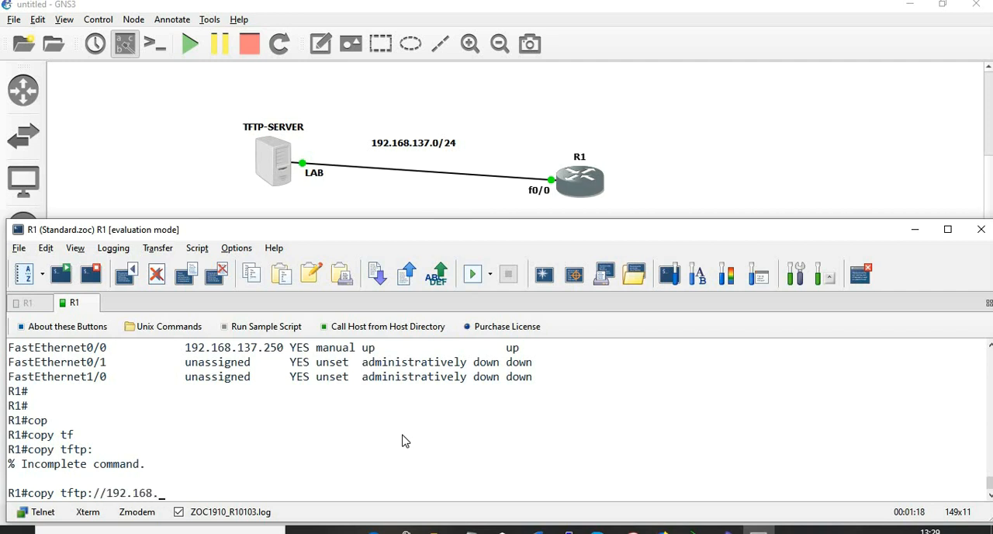
pyautogui.write('137.1')
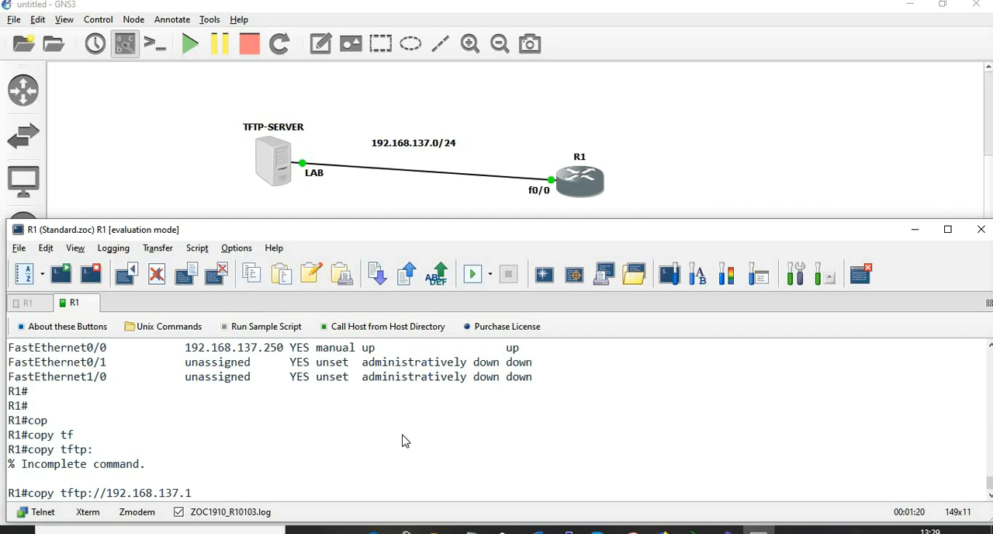
pyautogui.write('/')
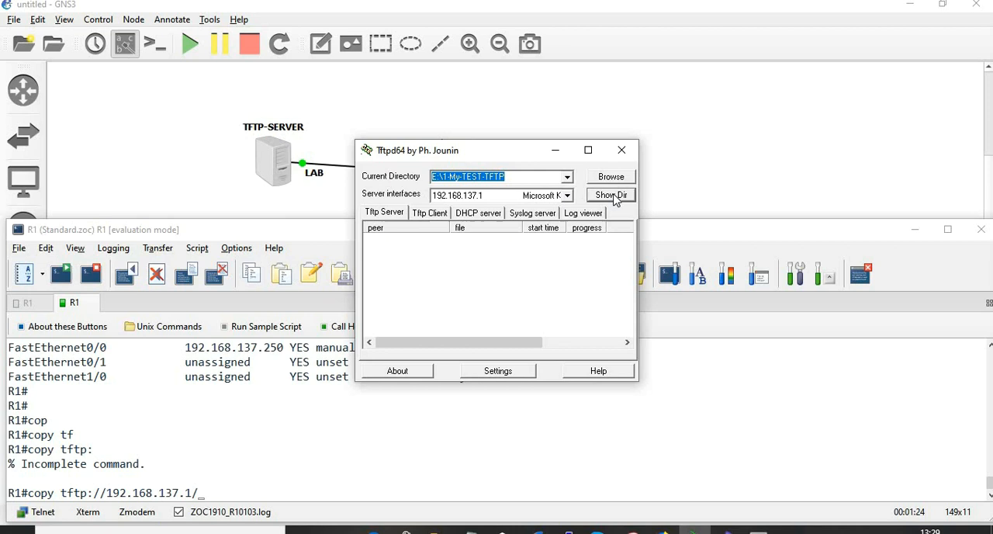
pyautogui.click(612, 196)
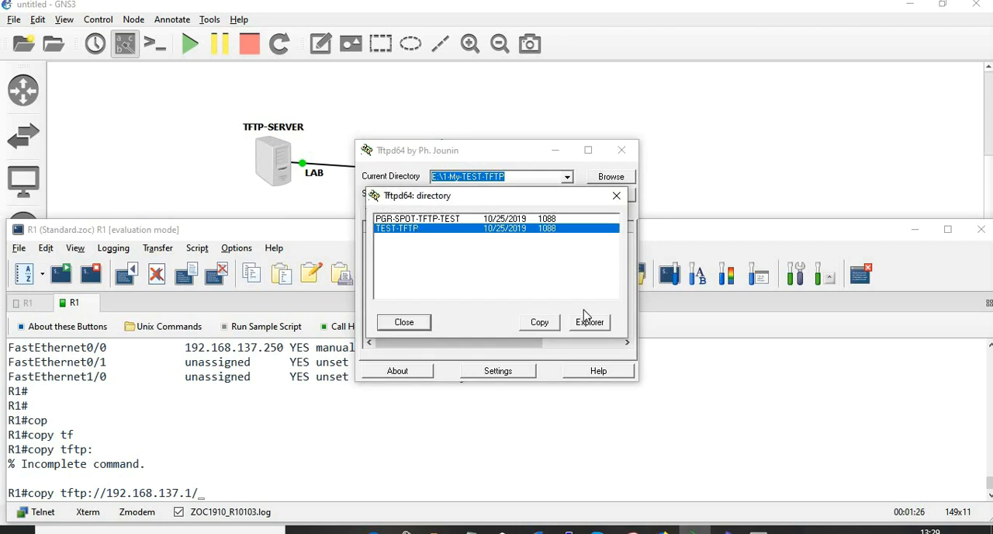
pyautogui.moveTo(603, 208)
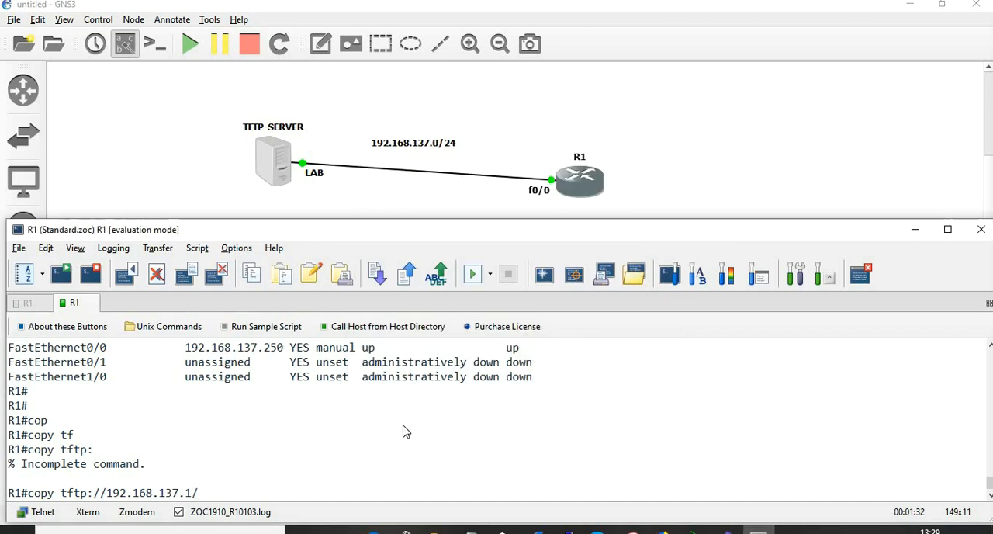
pyautogui.write('TEST-TFTP')
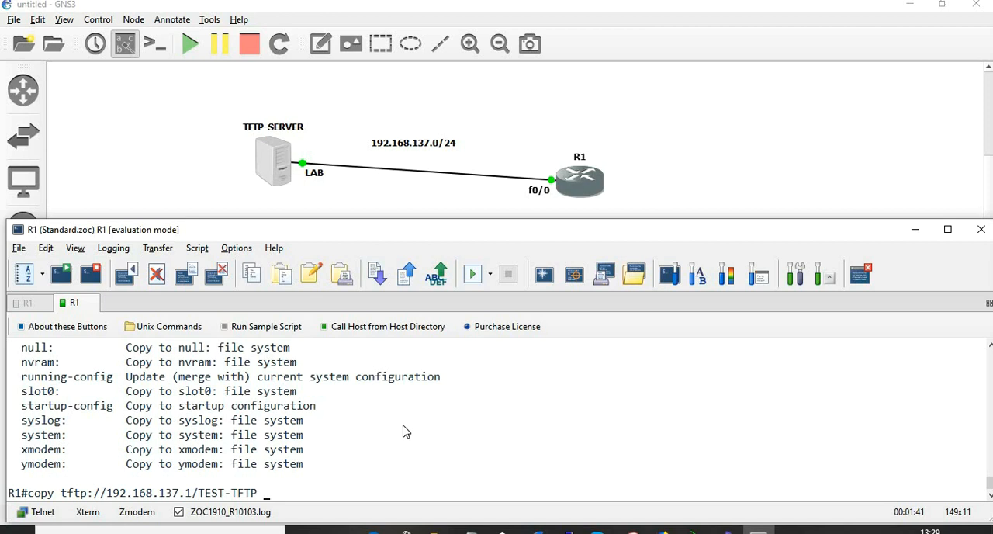
pyautogui.moveTo(913, 429)
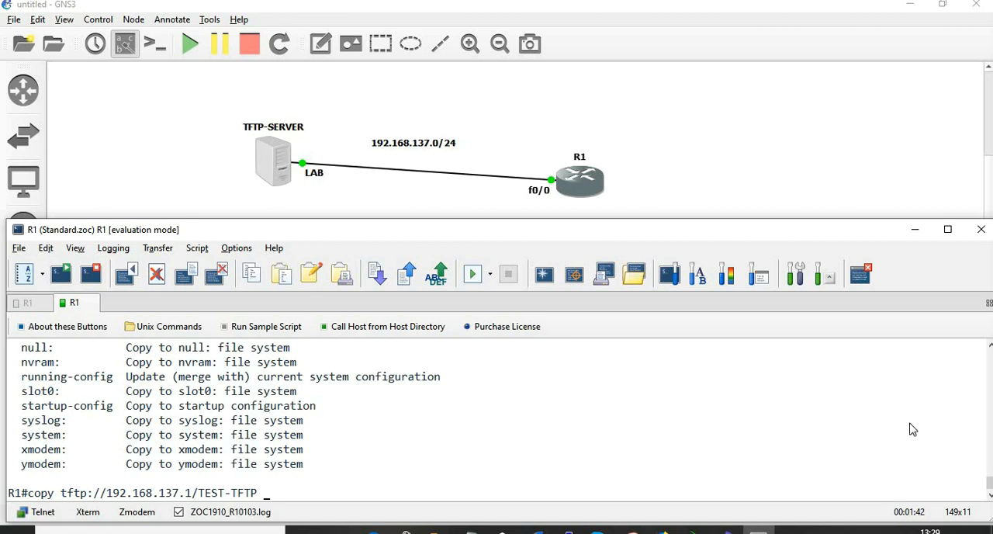
pyautogui.moveTo(686, 459)
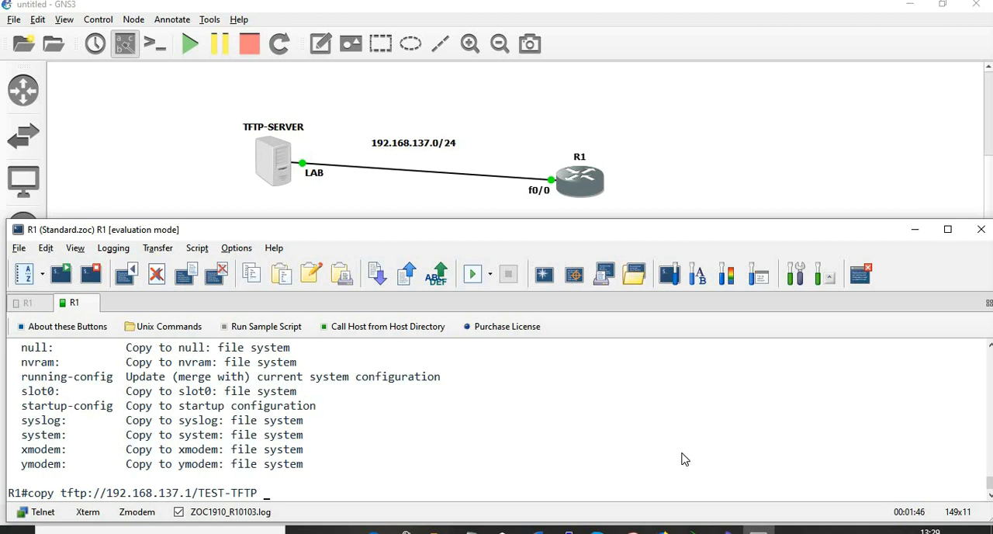
# - Complete the copy to startup-config, restoring TEST-TFTP (1088 bytes) from 192.168.137.1
pyautogui.write('star')
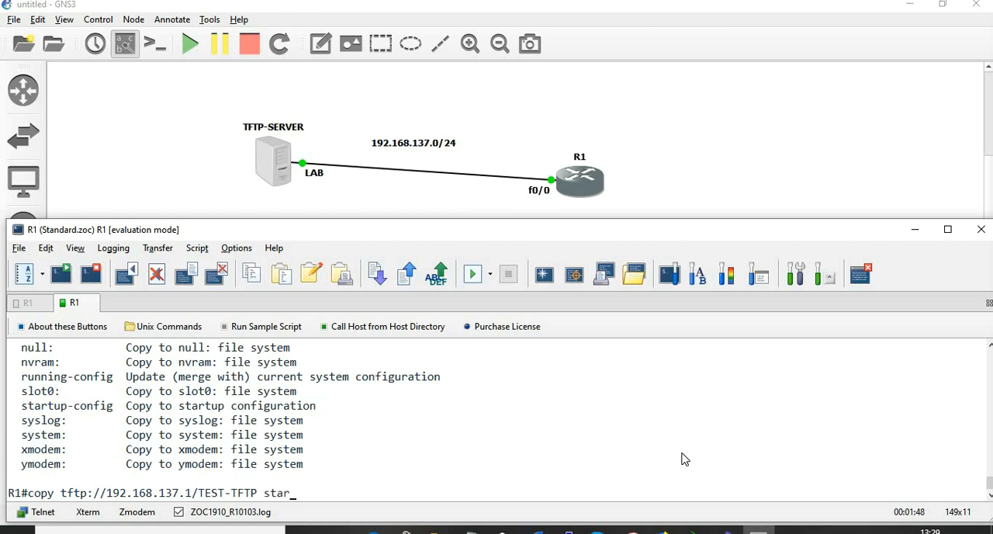
pyautogui.press('Return')
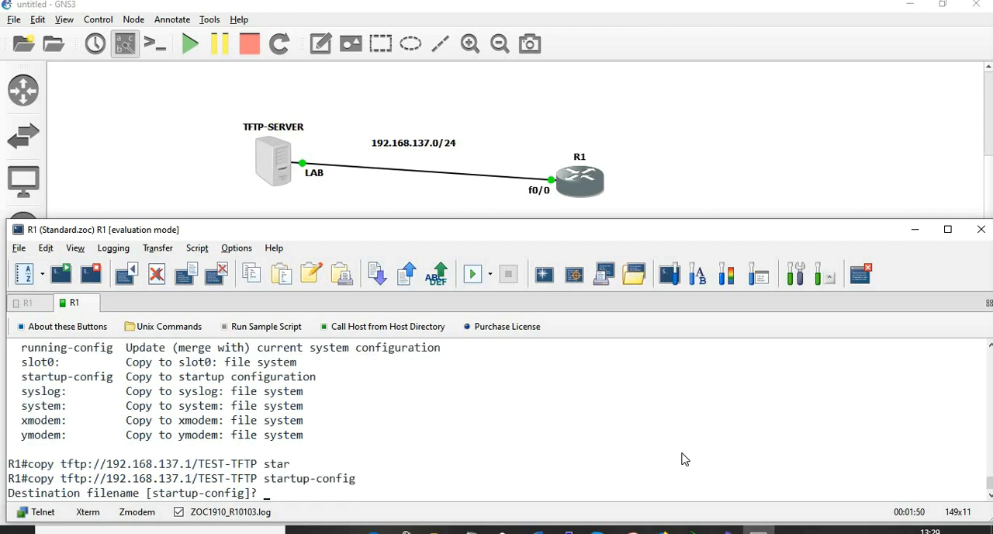
pyautogui.press('Return')
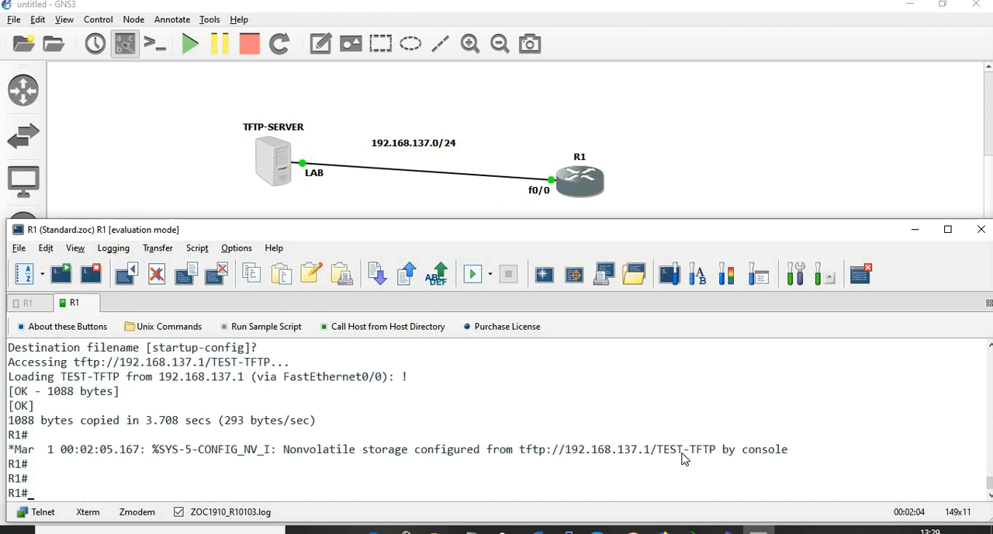
# - List R1's current interface addresses and start a 'show' to compare the stored startup configuration
pyautogui.write('show ip')
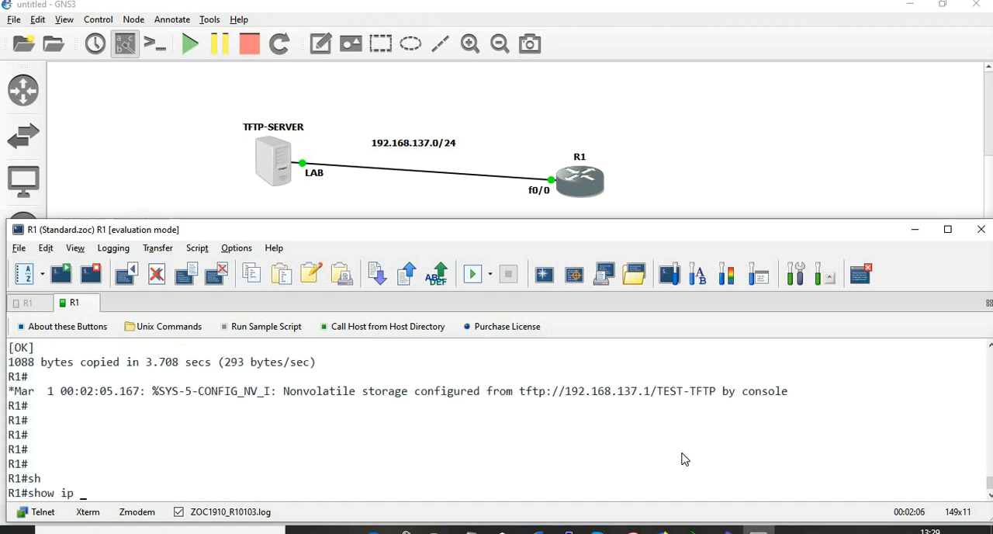
pyautogui.write('int b')
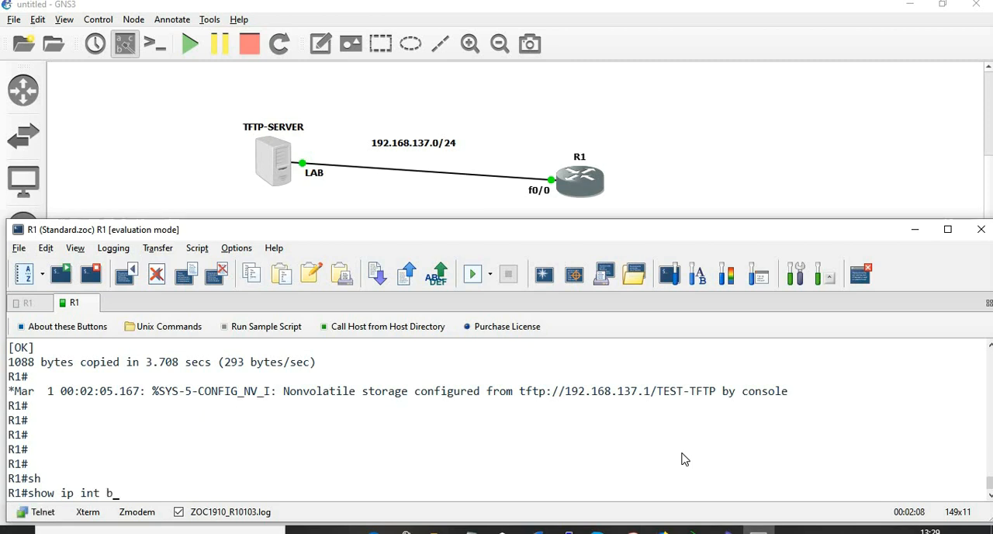
pyautogui.press('Return')
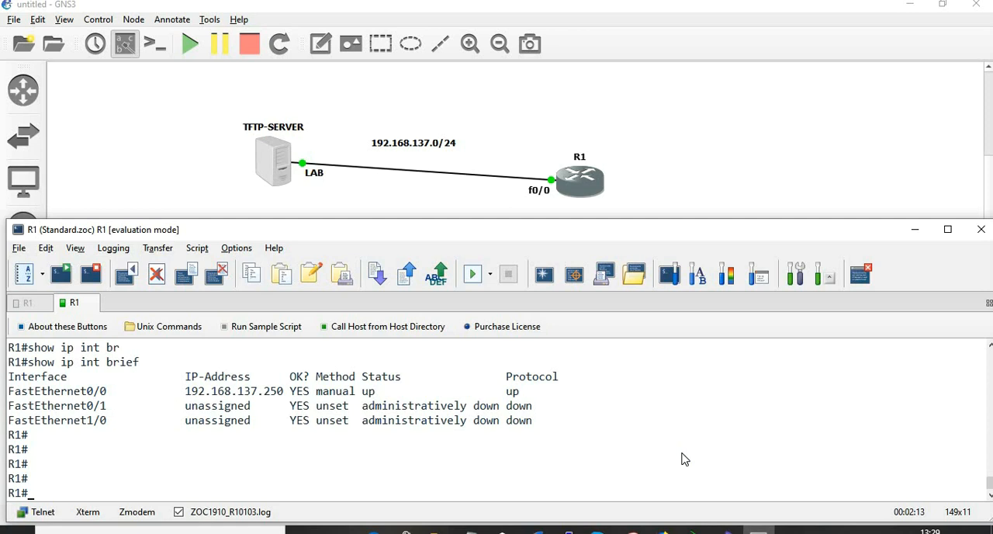
pyautogui.write('show')
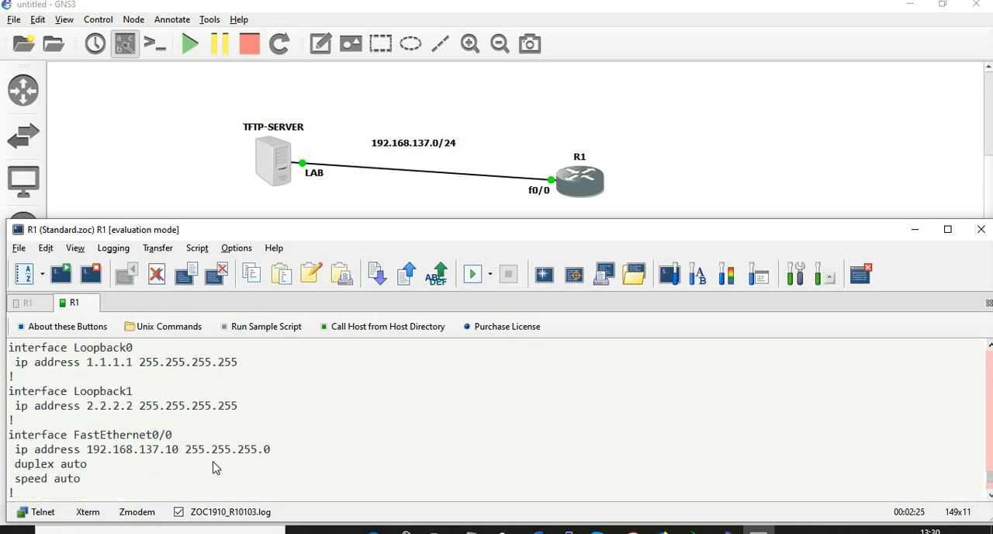
pyautogui.moveTo(272, 451)
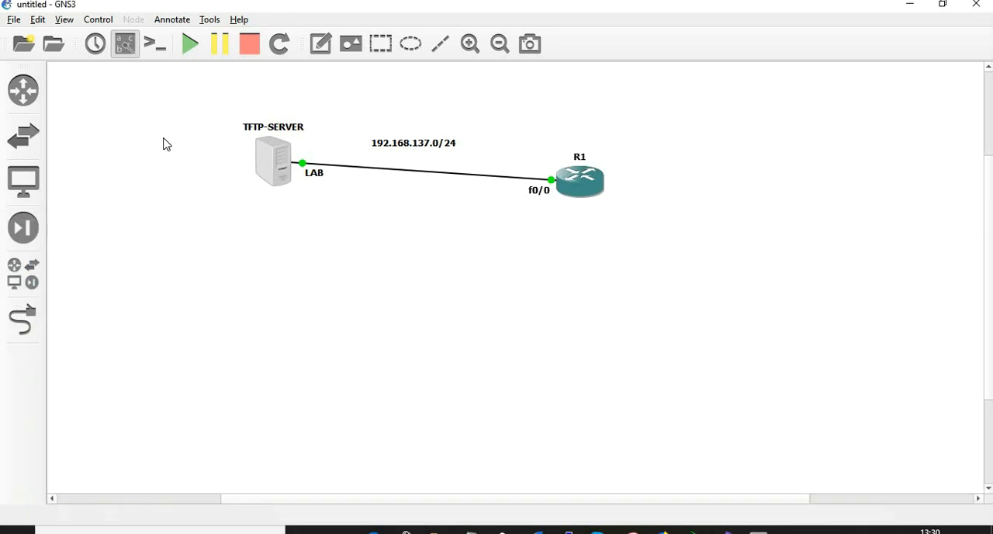
pyautogui.moveTo(586, 190)
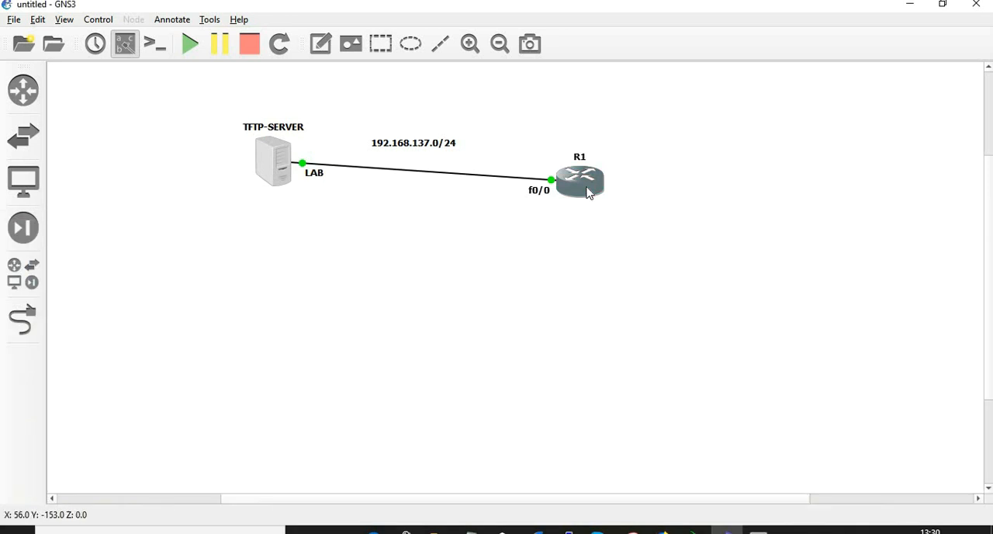
# - Reload R1 from its canvas context menu and wait for the Telnet session to drop
pyautogui.rightClick(579, 184)
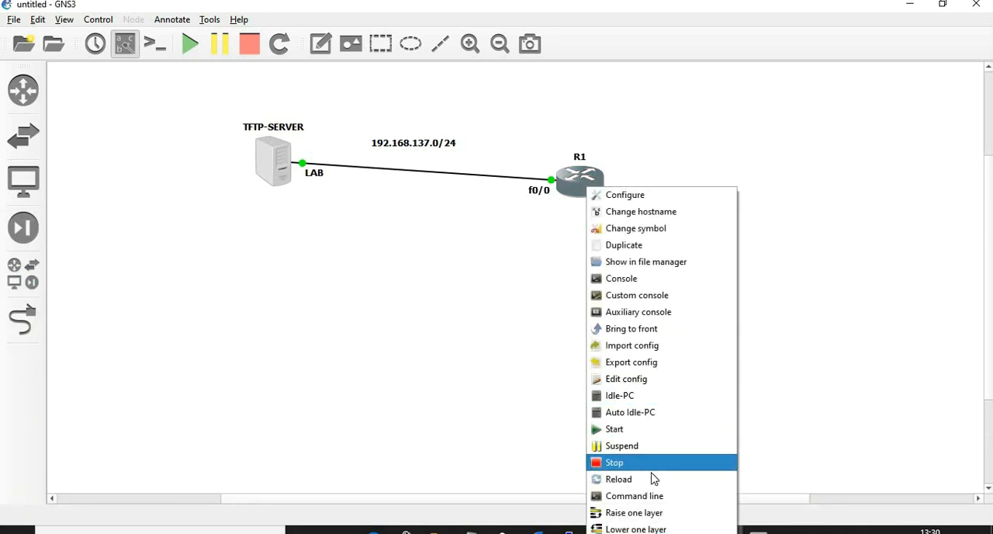
pyautogui.moveTo(651, 478)
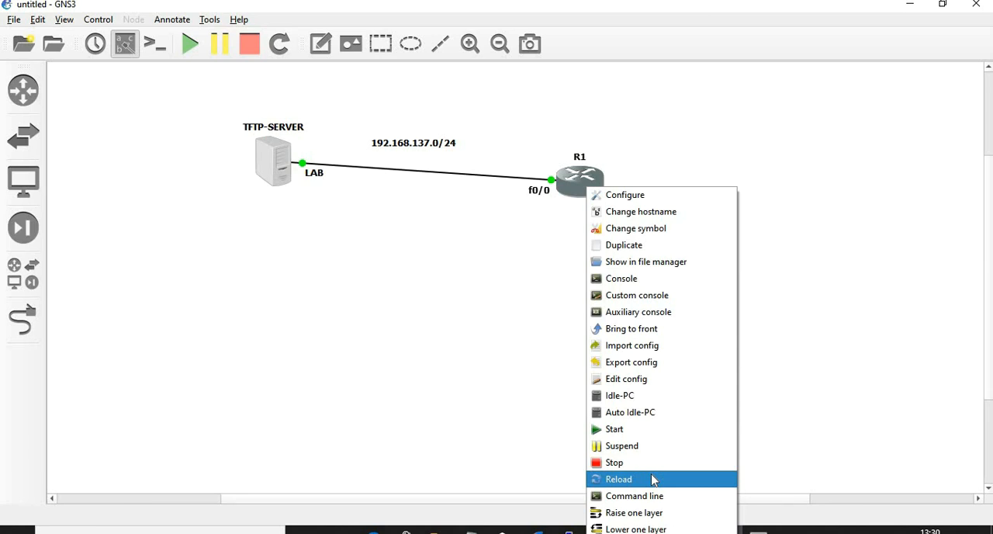
pyautogui.click(621, 278)
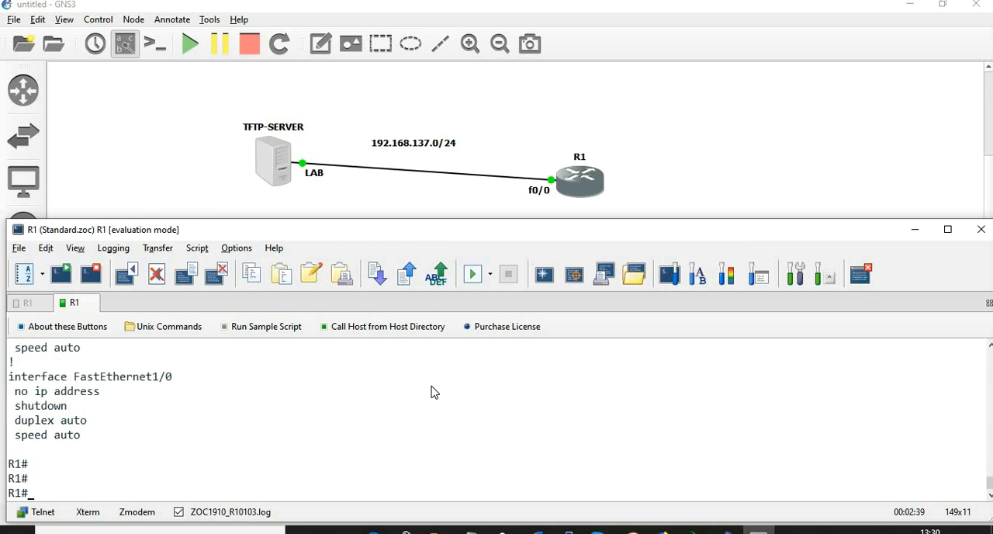
pyautogui.write('show ip int brief')
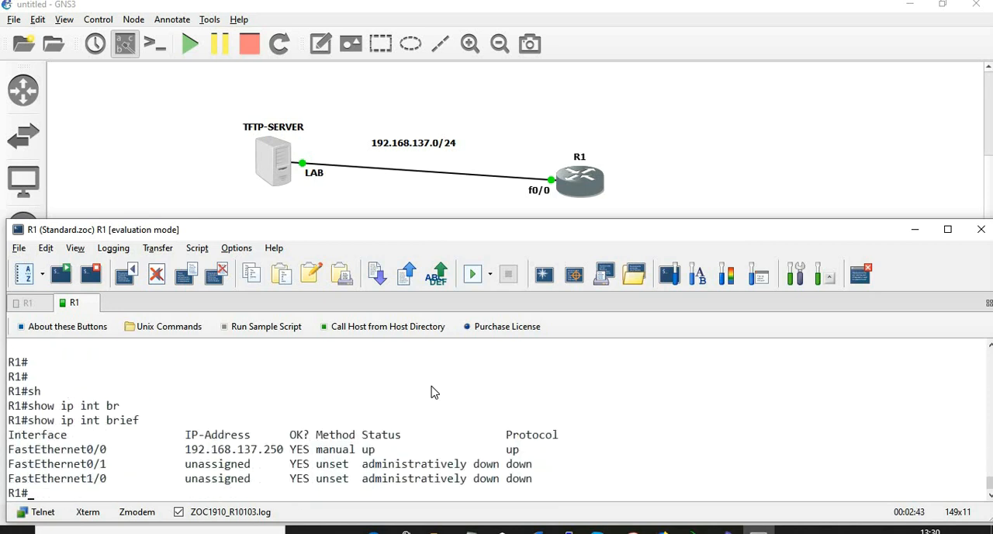
pyautogui.moveTo(587, 192)
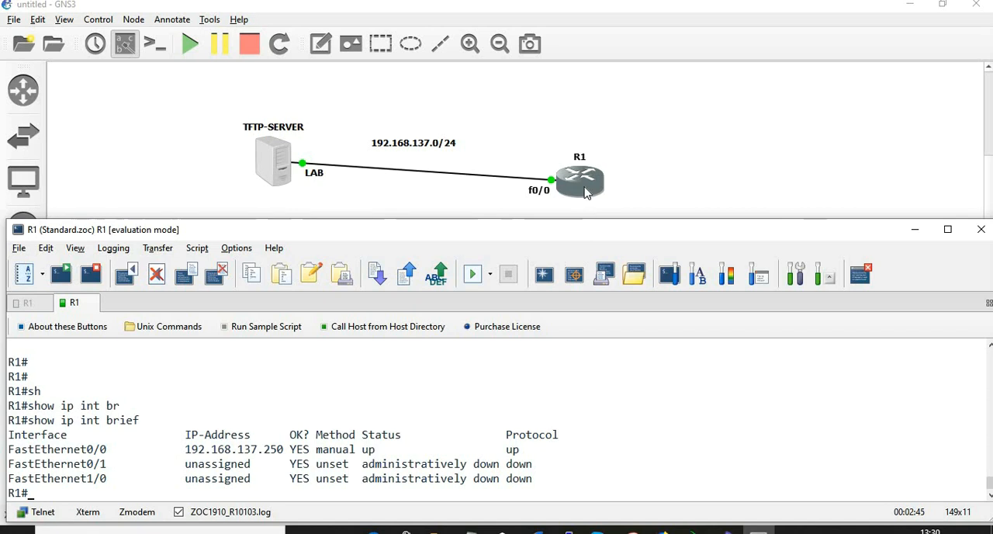
pyautogui.rightClick(579, 179)
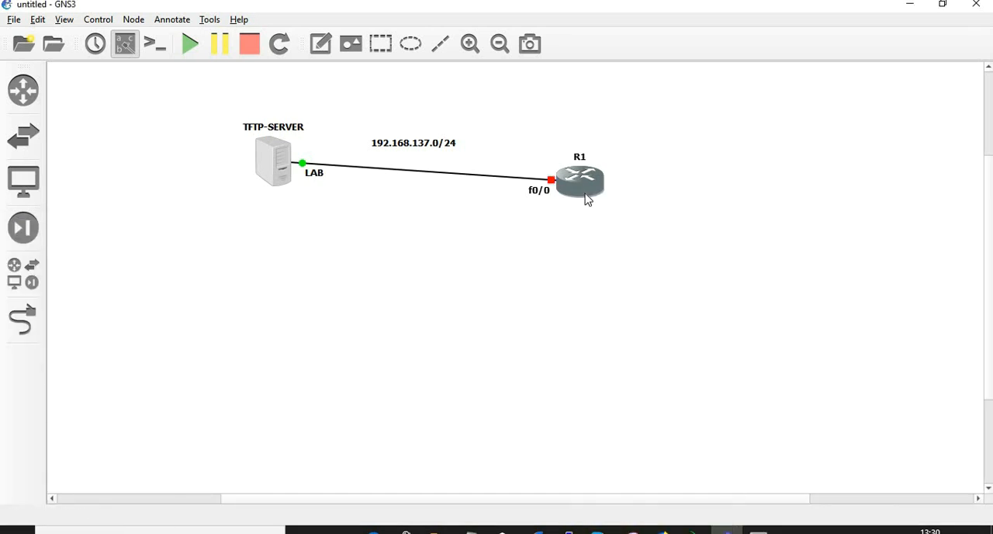
pyautogui.moveTo(582, 188)
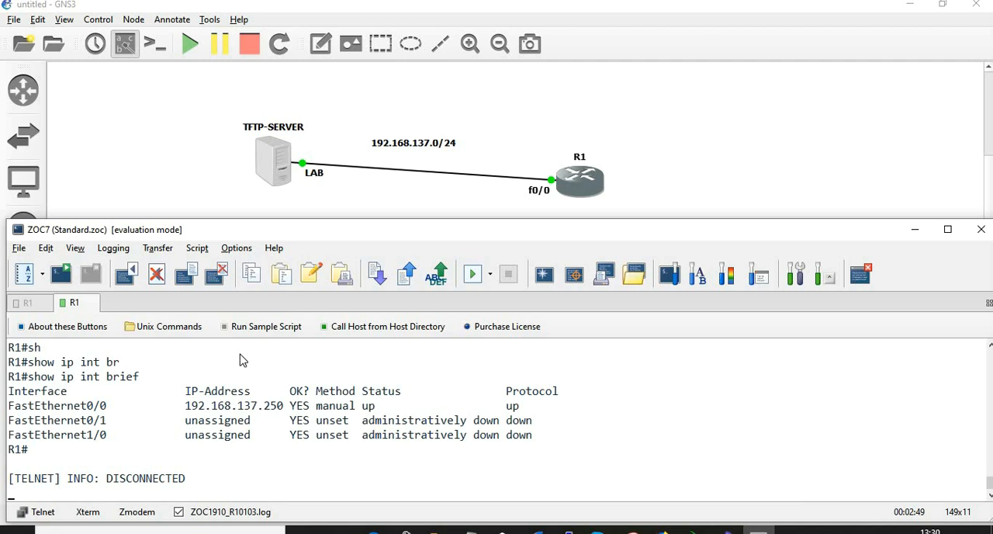
pyautogui.rightClick(74, 302)
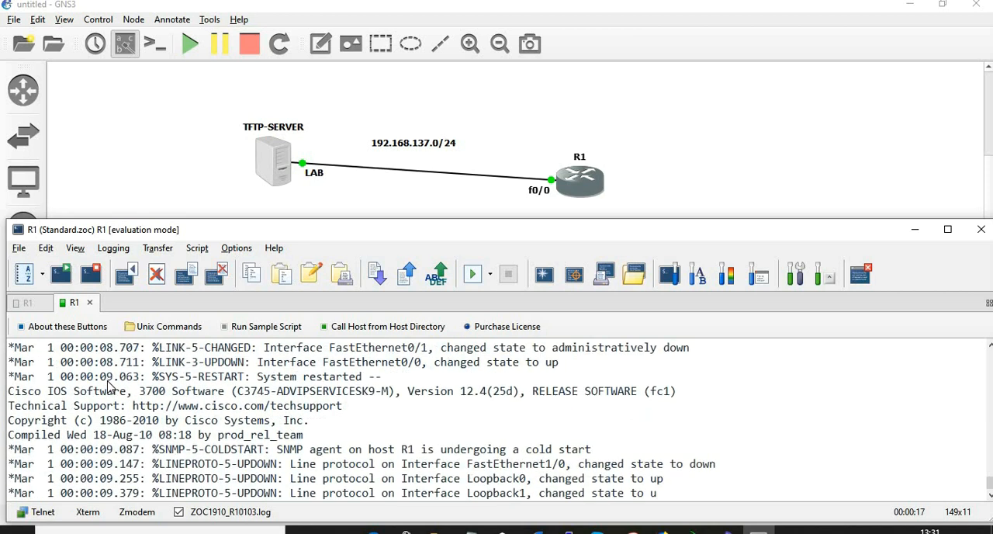
# - List the reloaded R1's interfaces and highlight the restored 192.168.137.10 address
pyautogui.scroll(-3)
pyautogui.write('show ip')
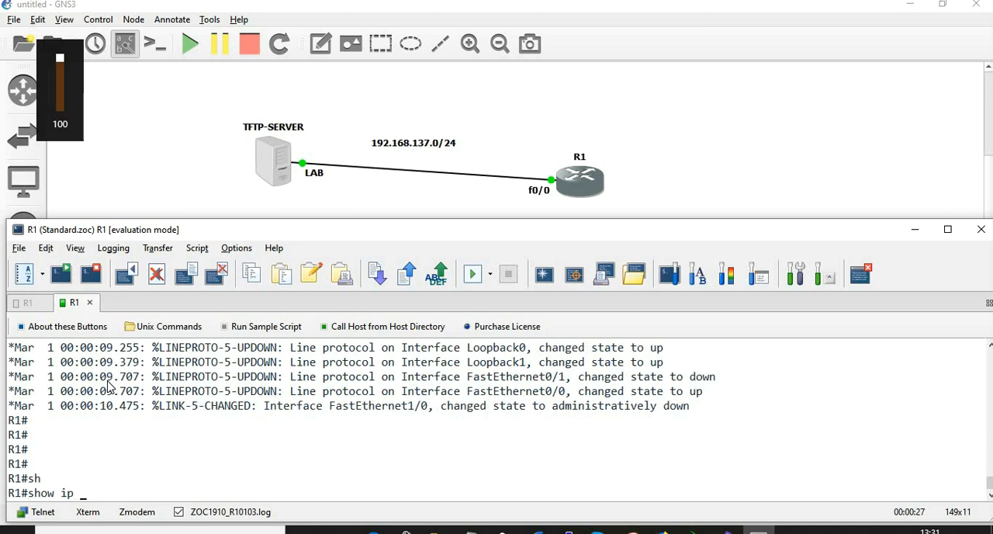
pyautogui.write('int b')
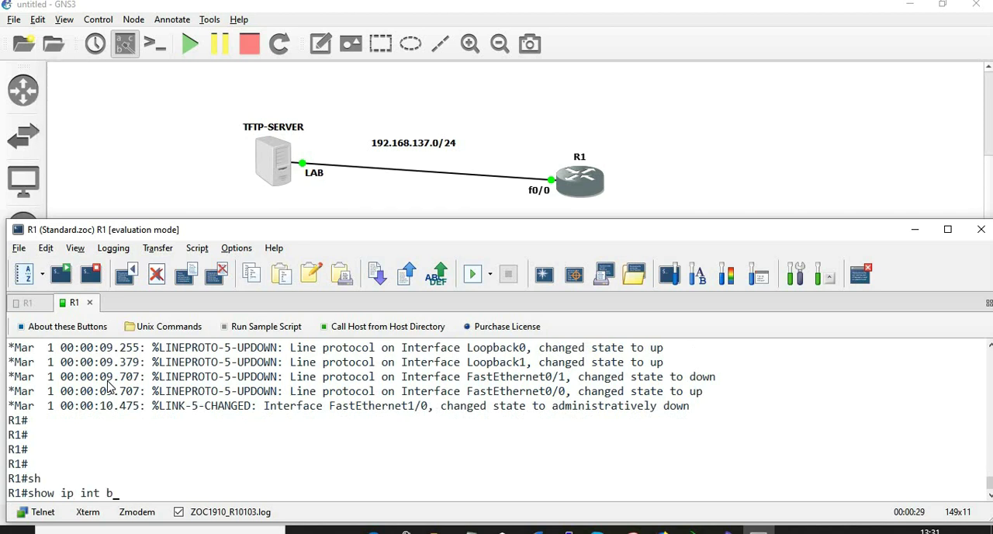
pyautogui.press('Return')
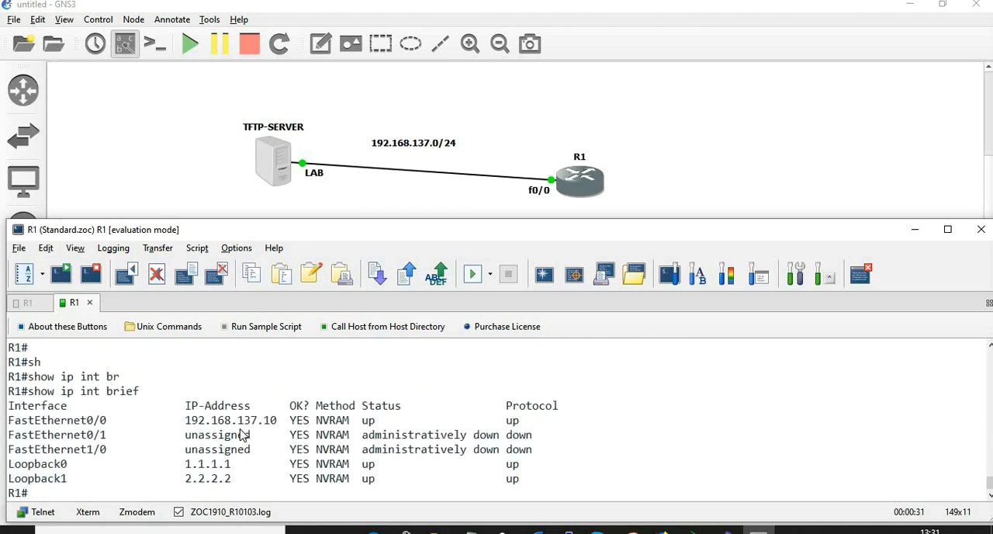
pyautogui.doubleClick(229, 419)
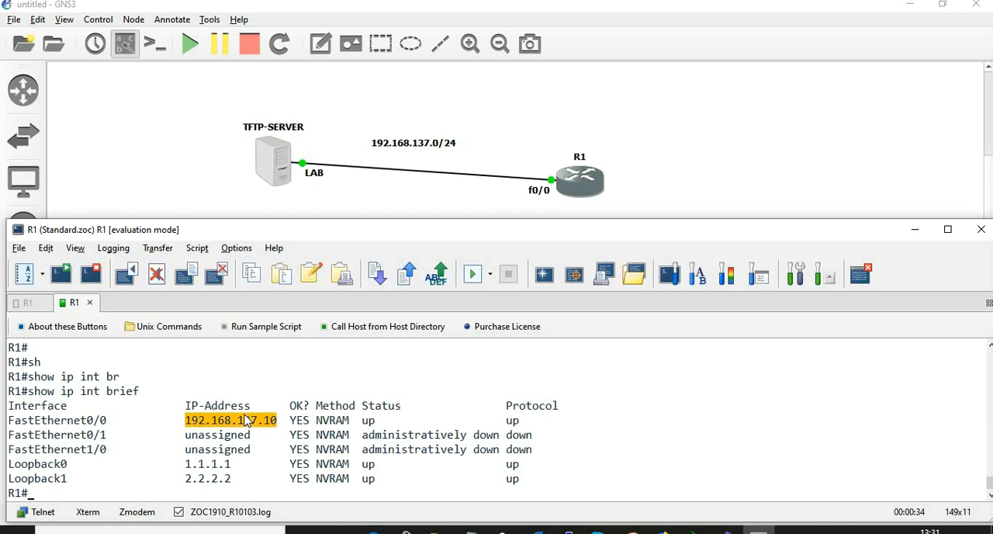